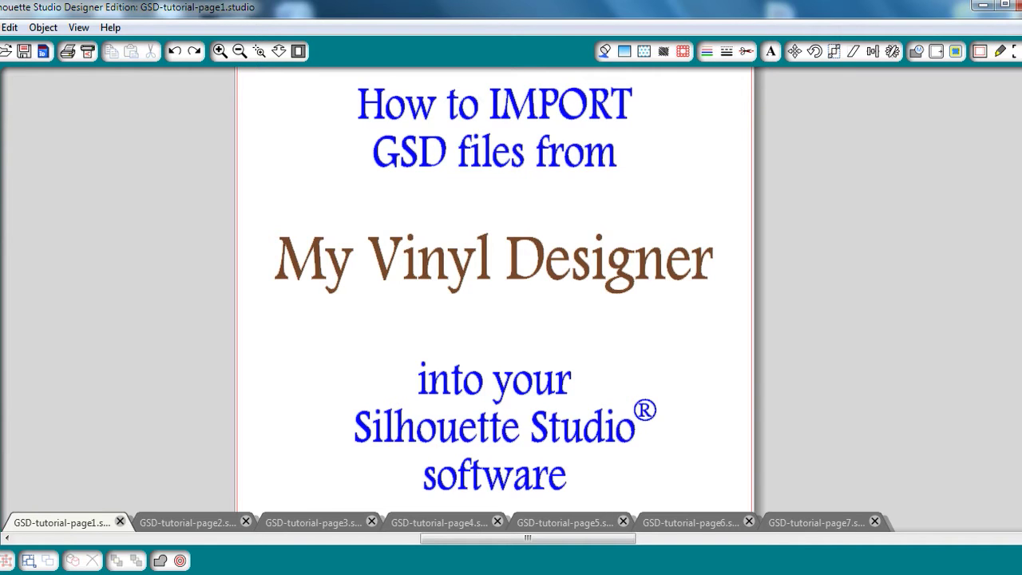
# - Show the 'What is GSD?' tutorial page, then advance to the next page
pyautogui.click(189, 522)
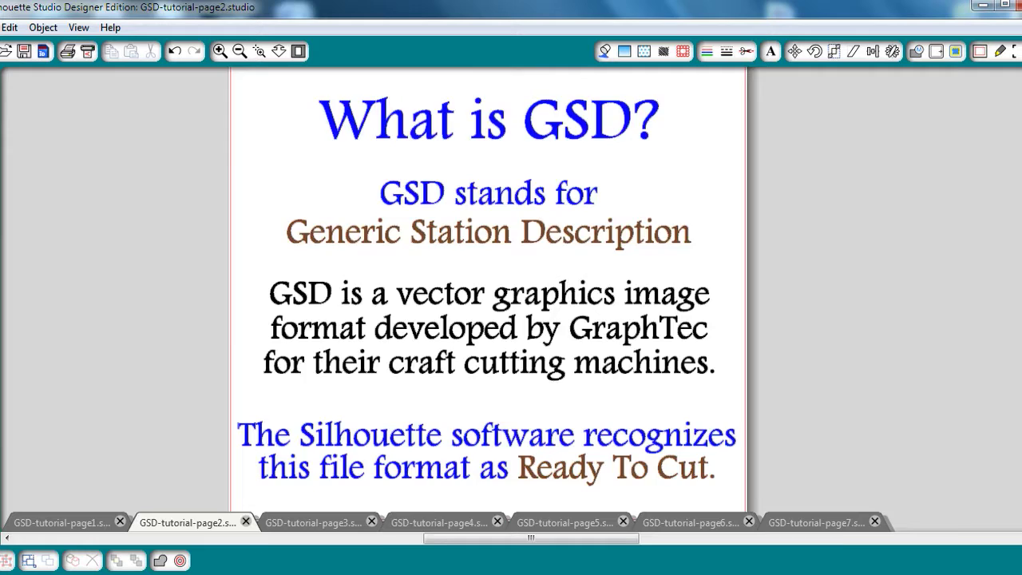
pyautogui.click(444, 521)
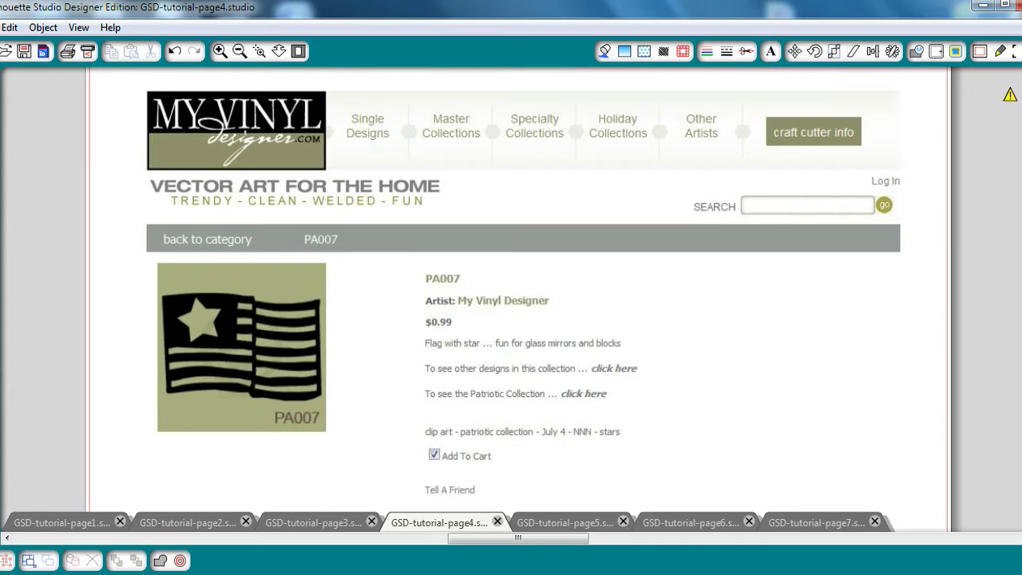
pyautogui.moveTo(441, 351)
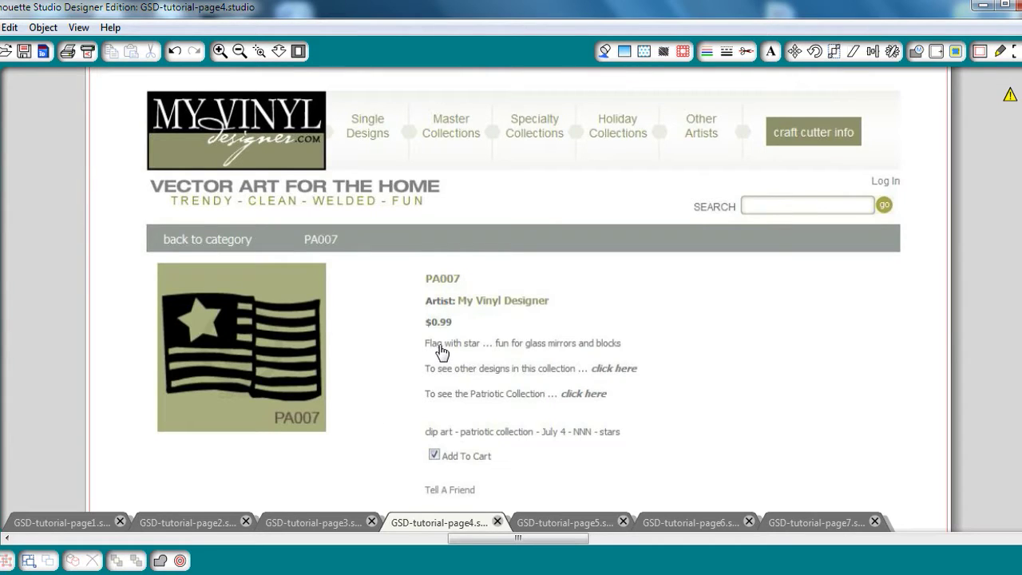
pyautogui.moveTo(251, 471)
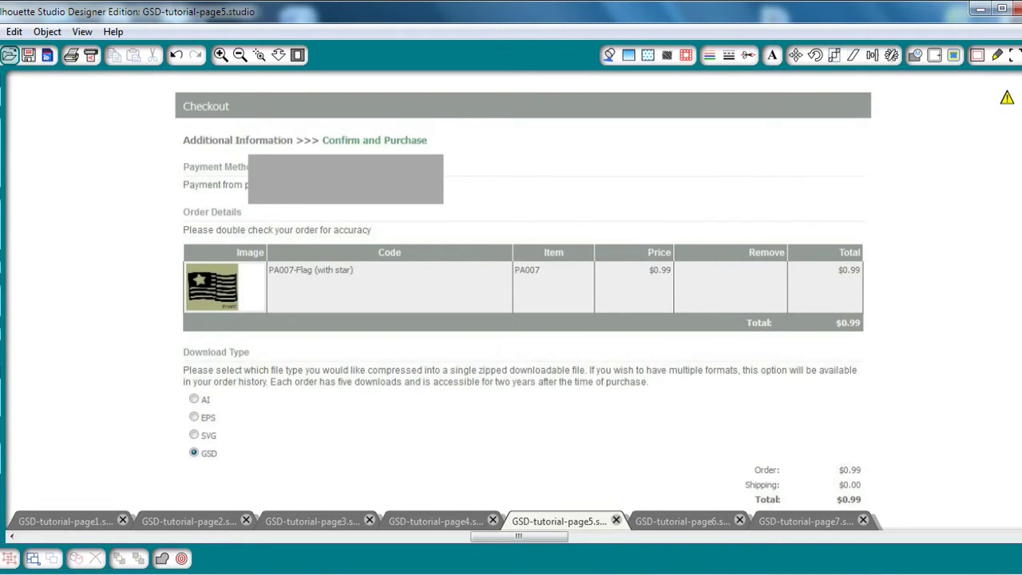
pyautogui.moveTo(329, 470)
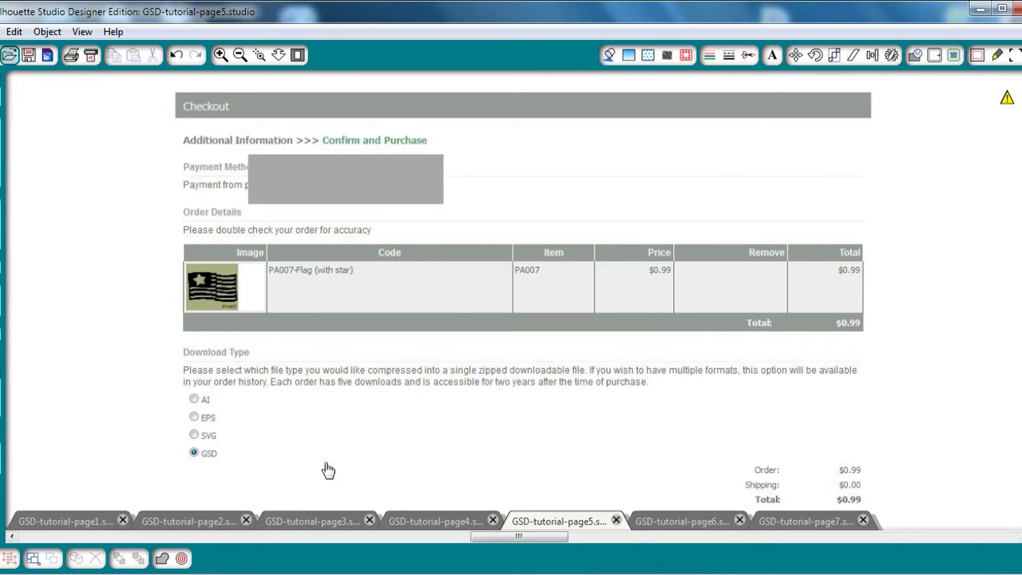
pyautogui.moveTo(234, 361)
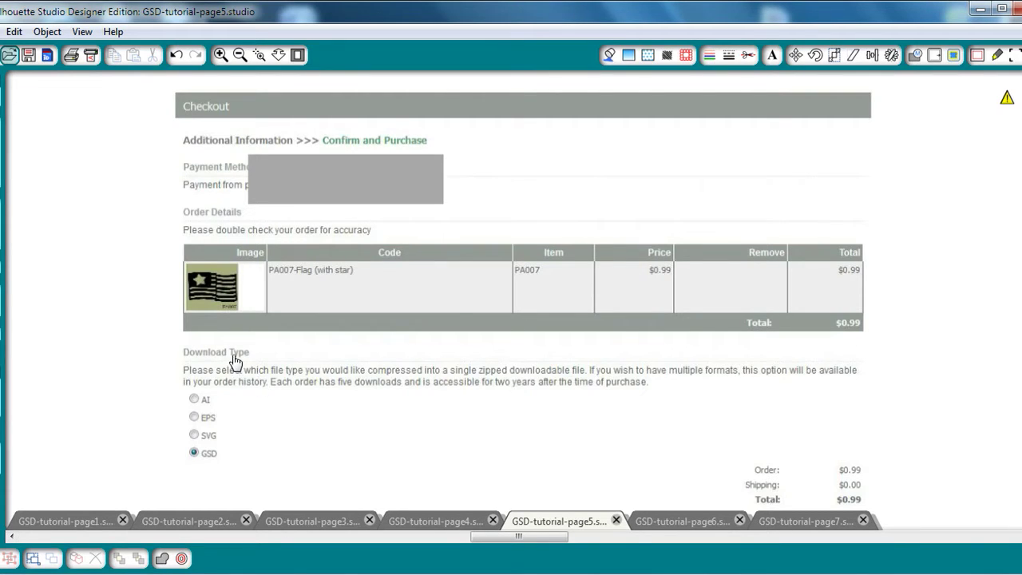
pyautogui.moveTo(230, 364)
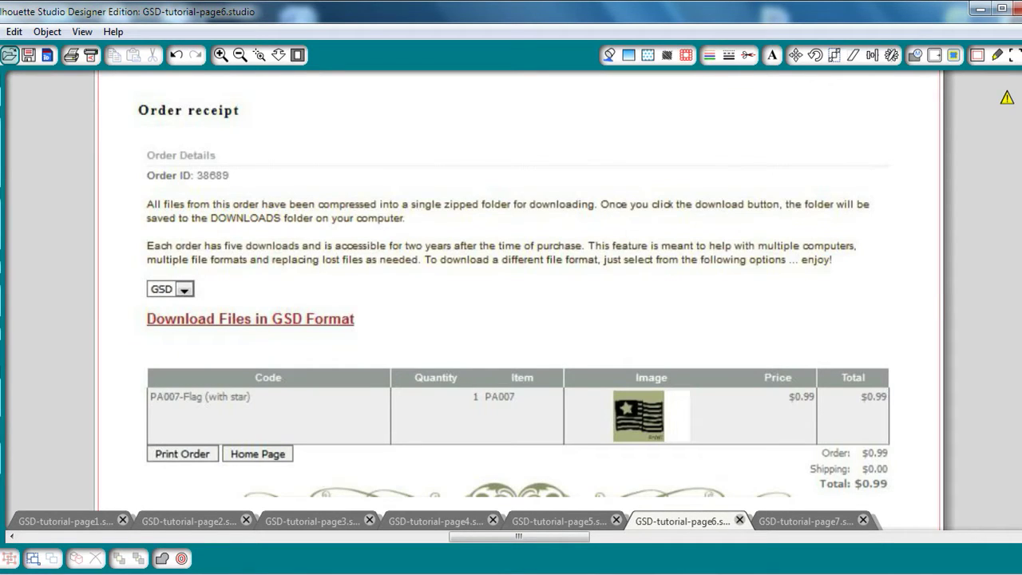
pyautogui.moveTo(135, 556)
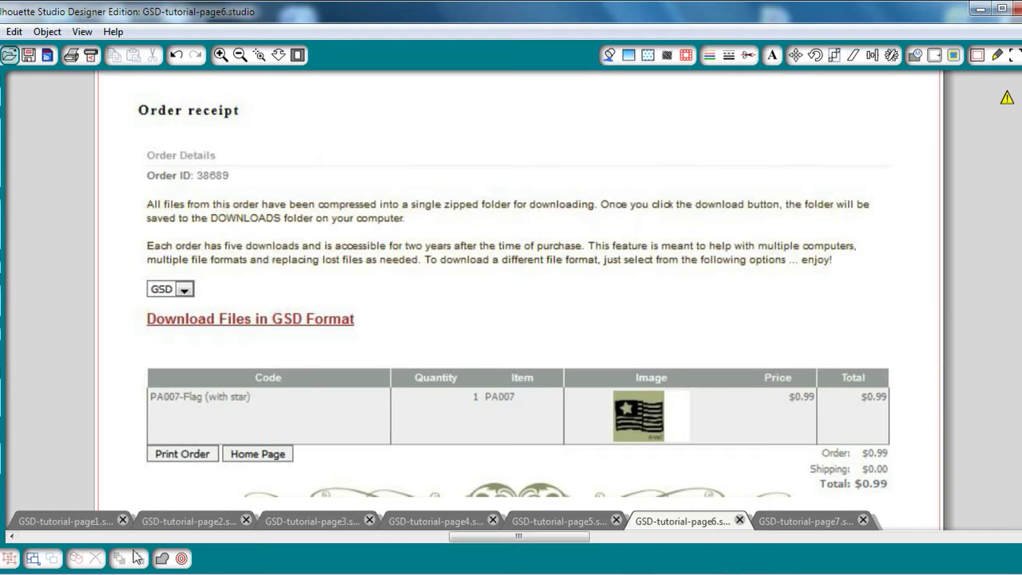
pyautogui.moveTo(297, 358)
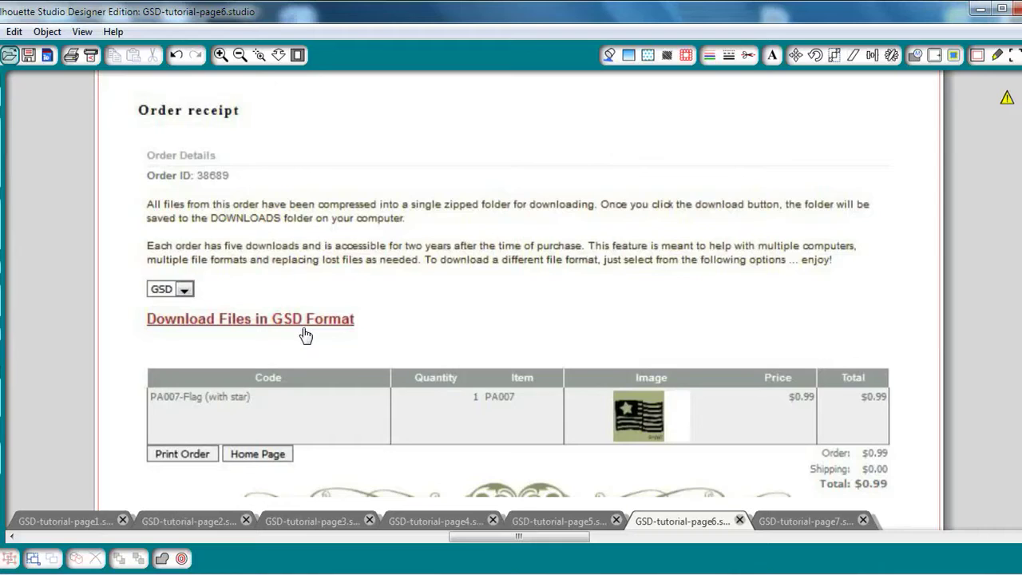
pyautogui.moveTo(380, 329)
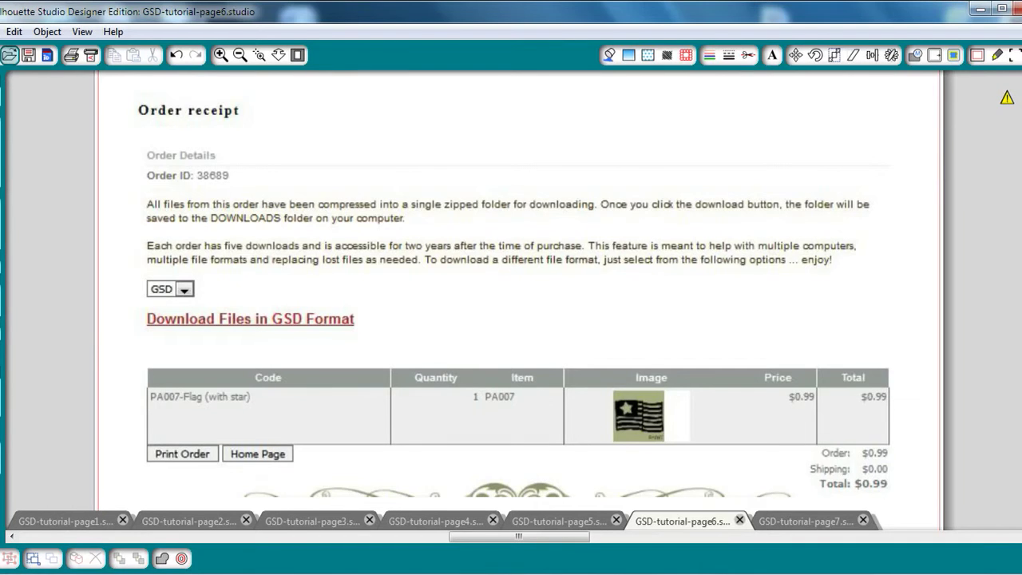
# - Show the save step where flag-with-star.zip lands in the Downloads list
pyautogui.click(250, 317)
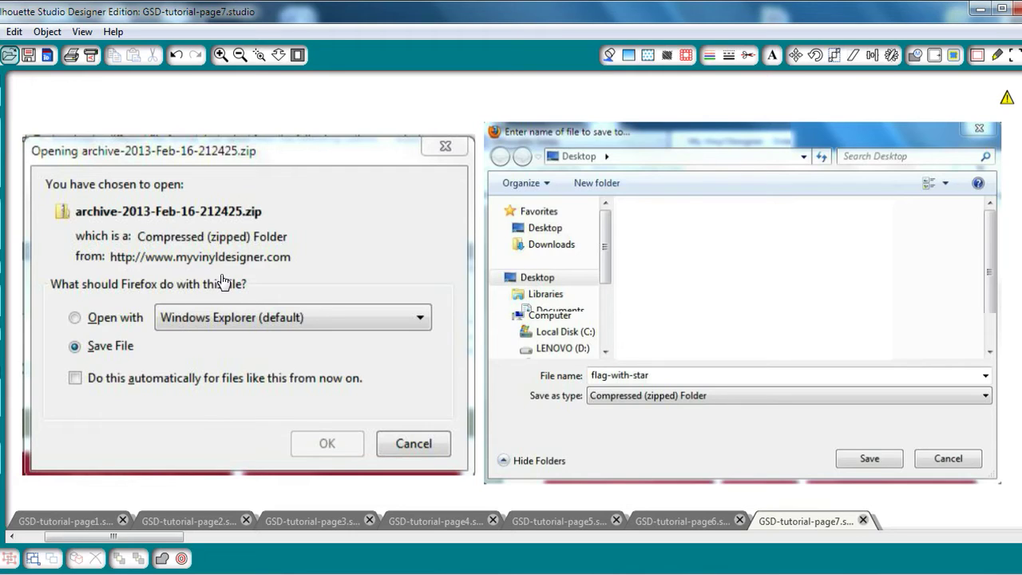
pyautogui.moveTo(358, 454)
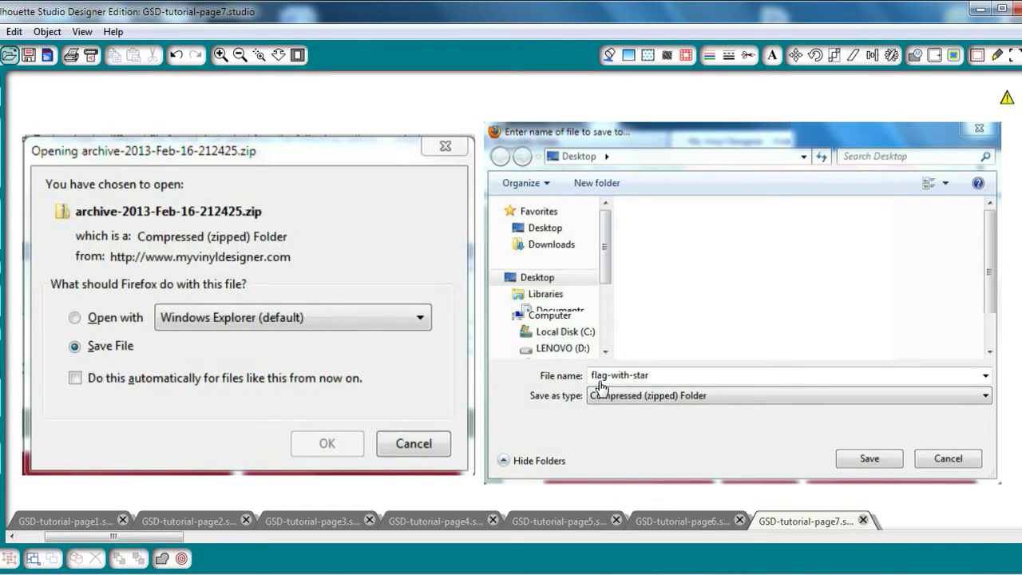
pyautogui.moveTo(642, 391)
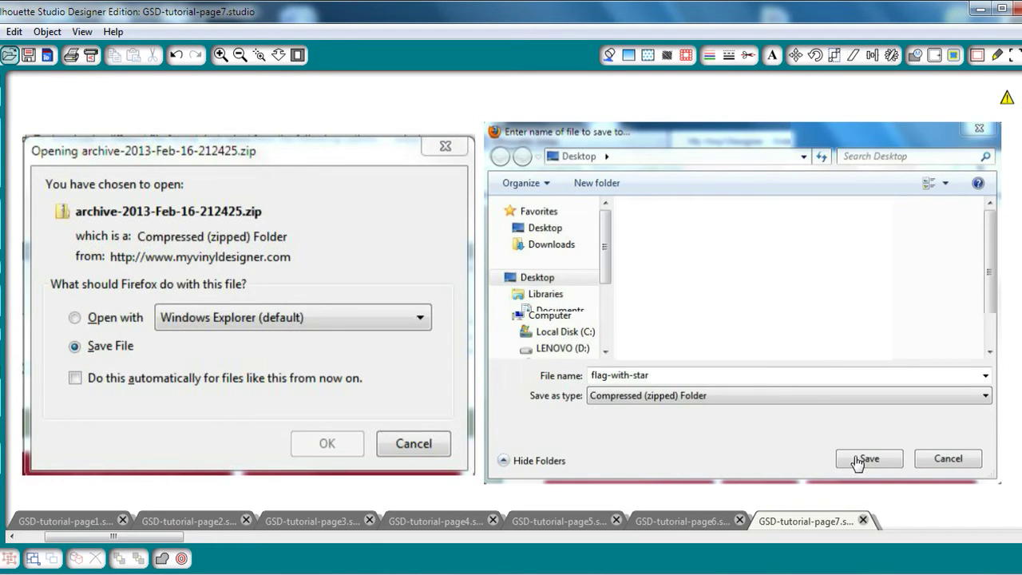
pyautogui.click(869, 459)
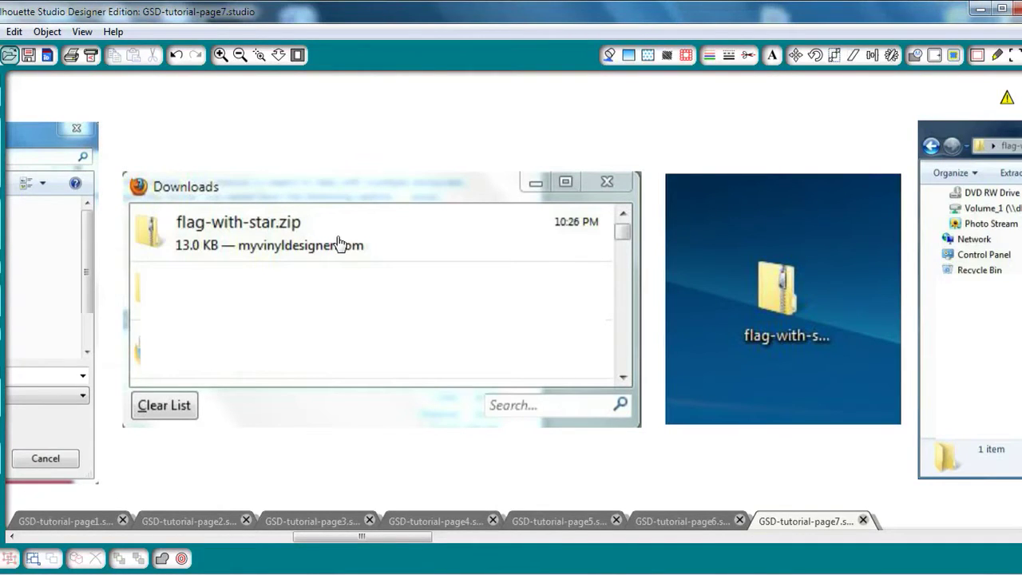
pyautogui.moveTo(722, 327)
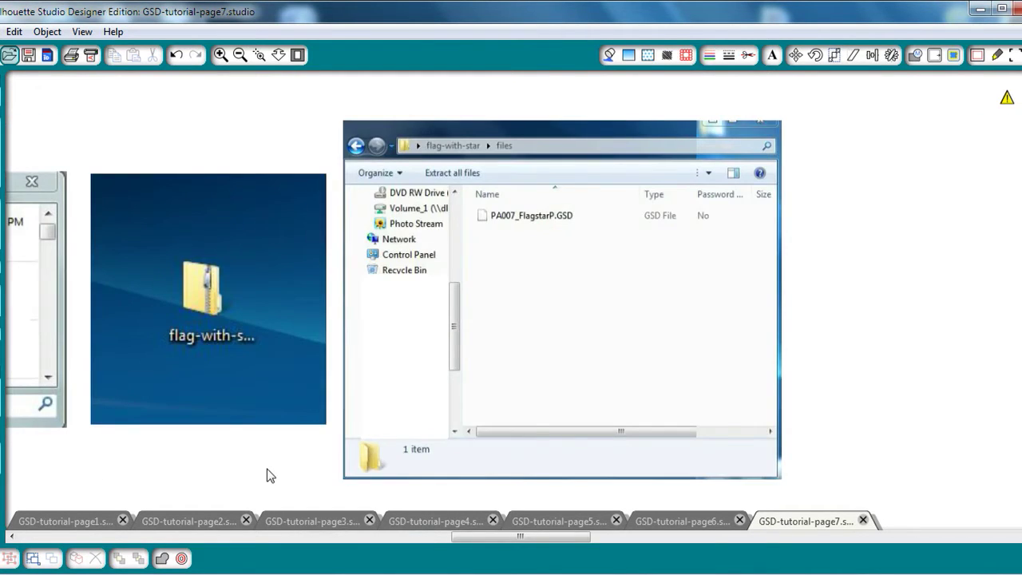
# - Show the zip's contents, the single PA007_FlagstarP.GSD file
pyautogui.click(559, 287)
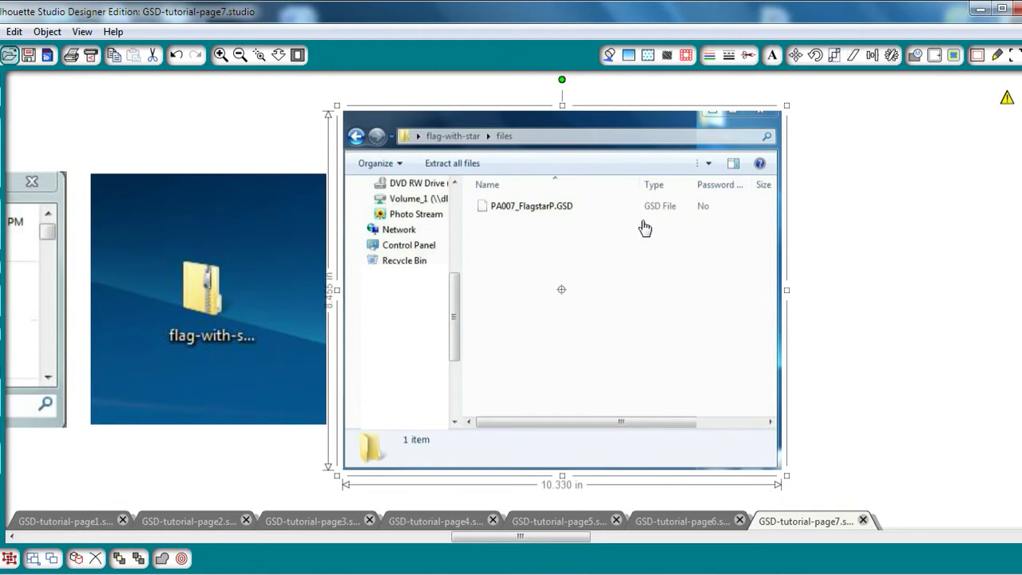
pyautogui.moveTo(655, 220)
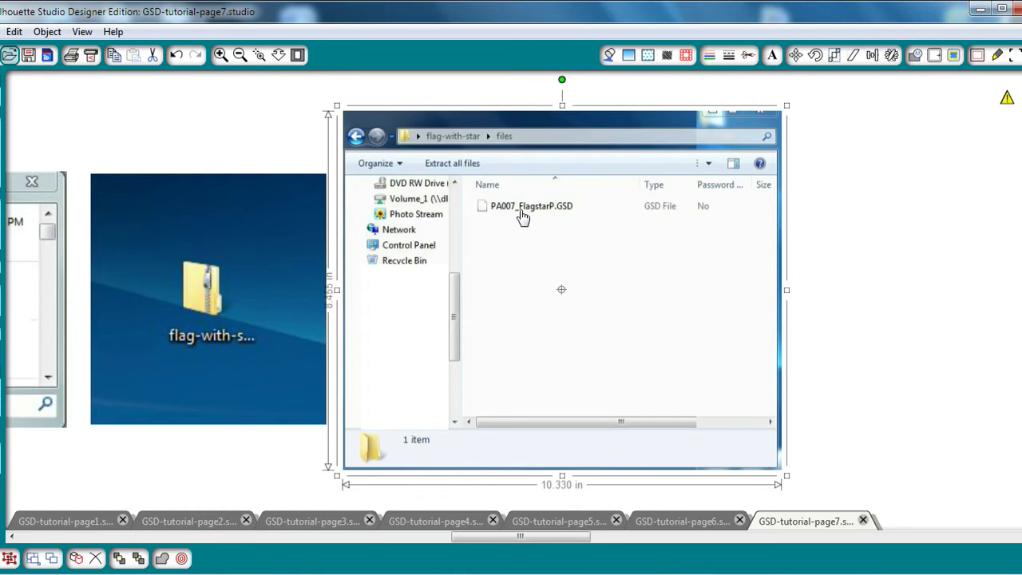
pyautogui.moveTo(265, 109)
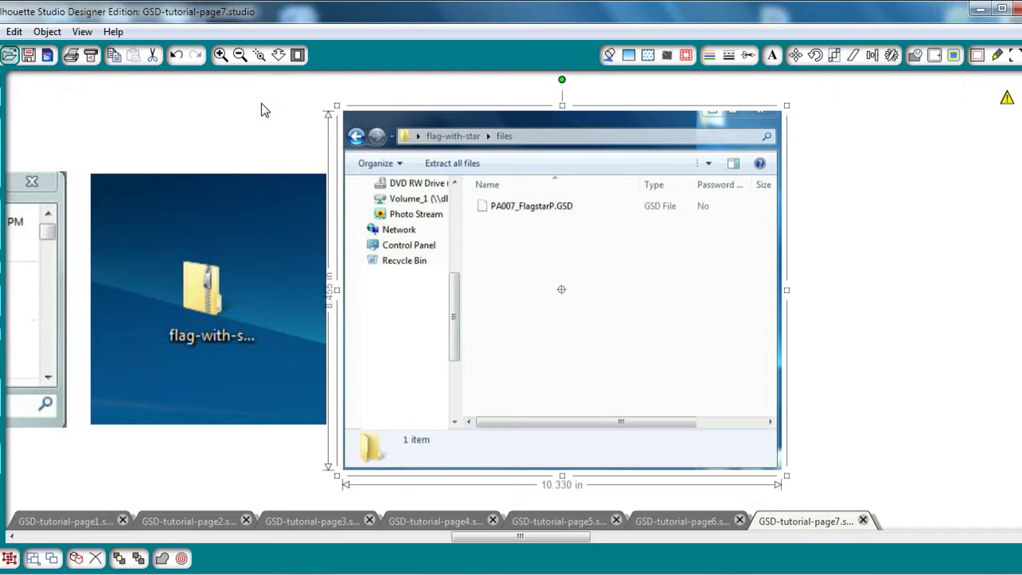
pyautogui.moveTo(259, 163)
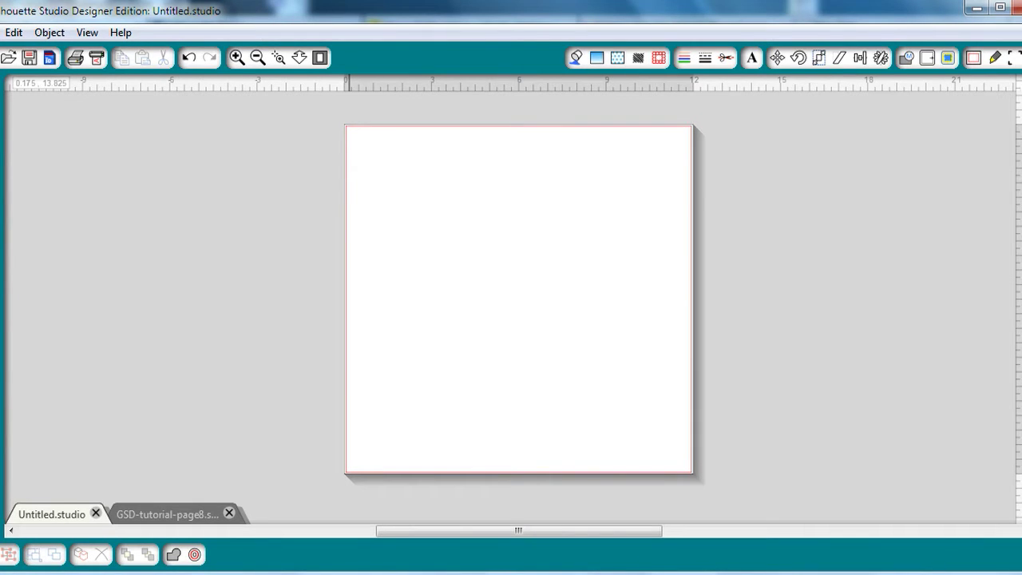
pyautogui.moveTo(34, 195)
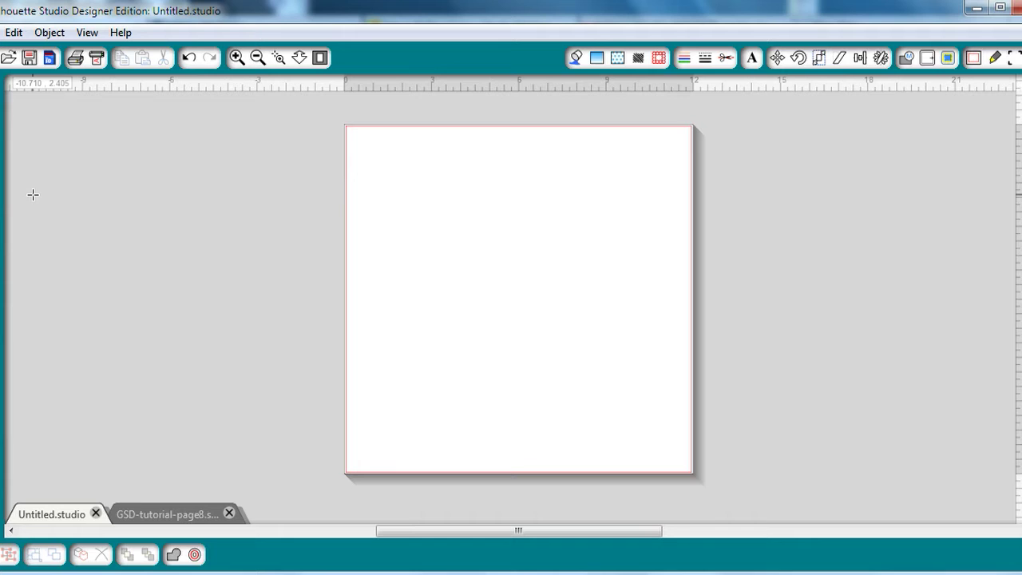
pyautogui.moveTo(8, 58)
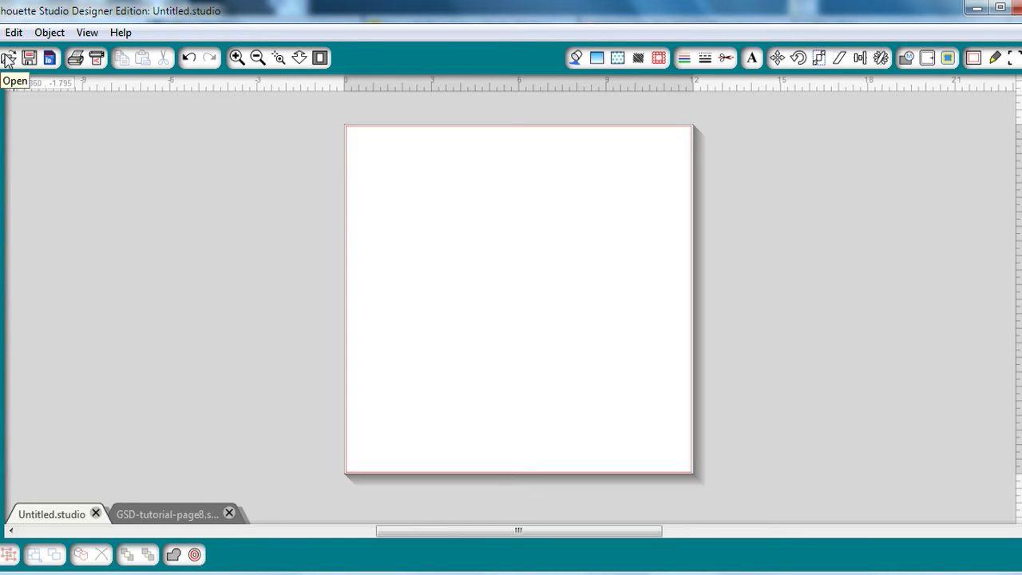
# - Open flag-with-star.GSD from the desktop into the new Untitled document
pyautogui.click(8, 58)
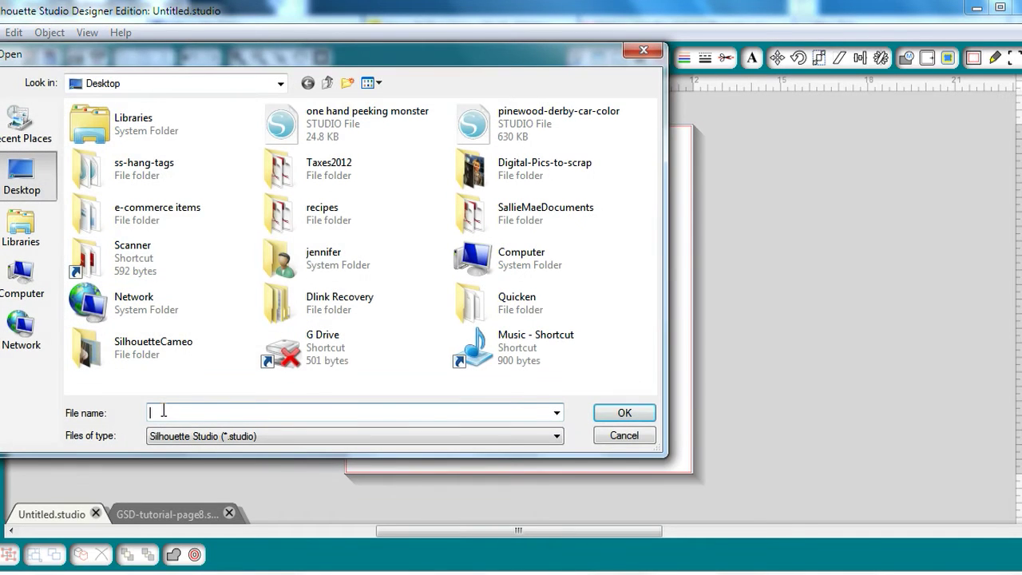
pyautogui.write('flag')
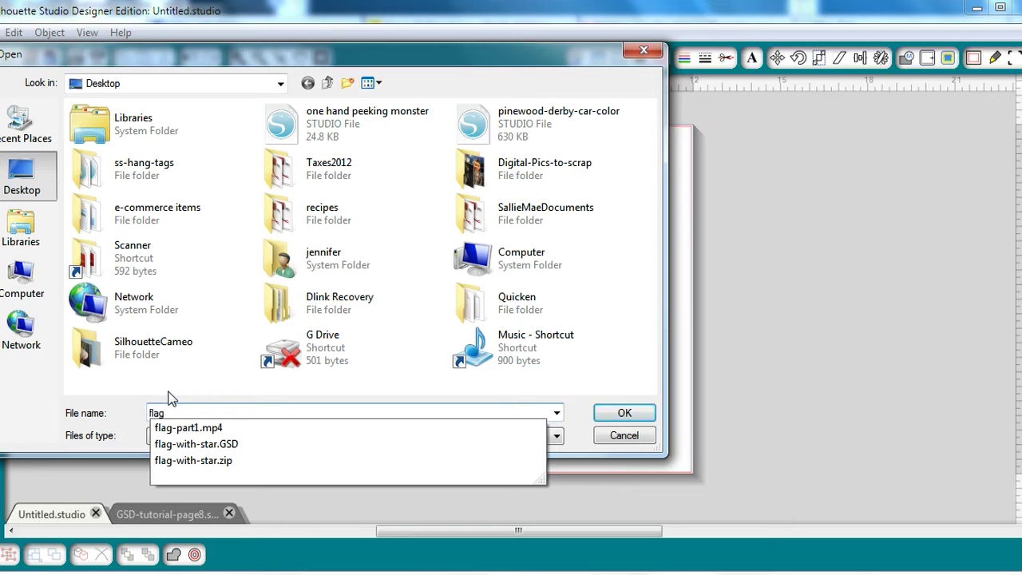
pyautogui.click(197, 444)
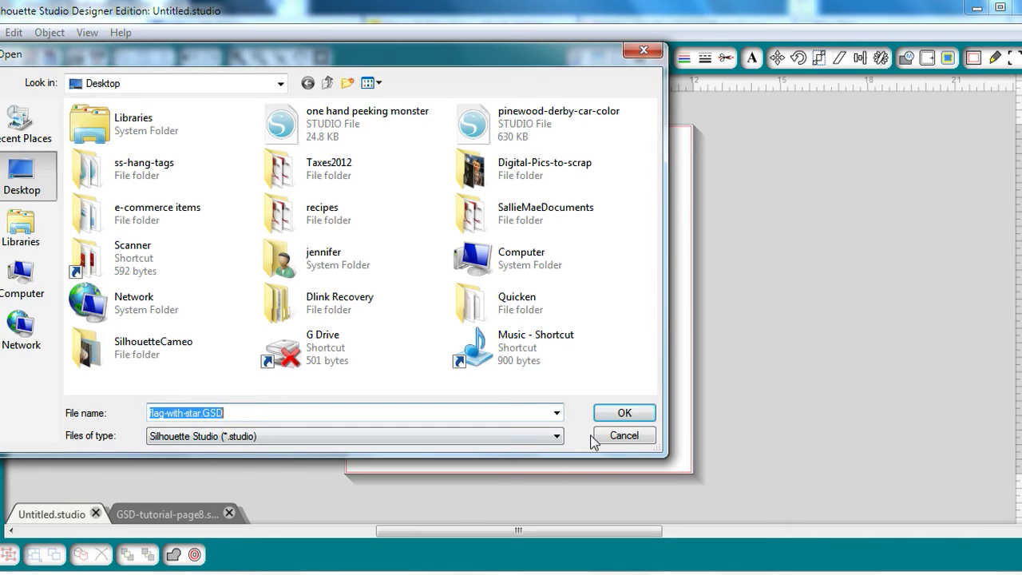
pyautogui.click(623, 412)
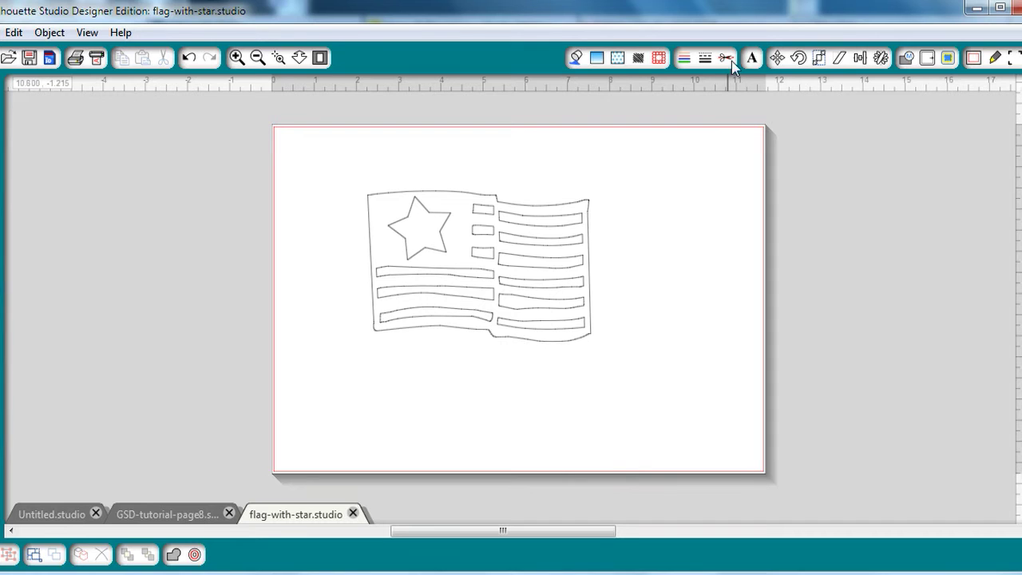
# - Bring up the Cut Style panel for the selected flag design
pyautogui.click(725, 57)
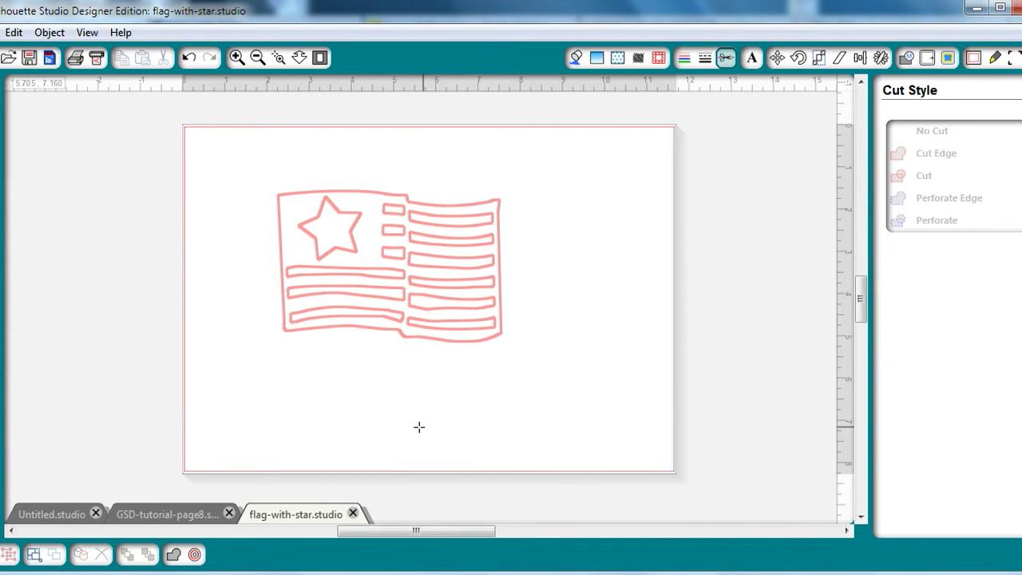
pyautogui.moveTo(485, 412)
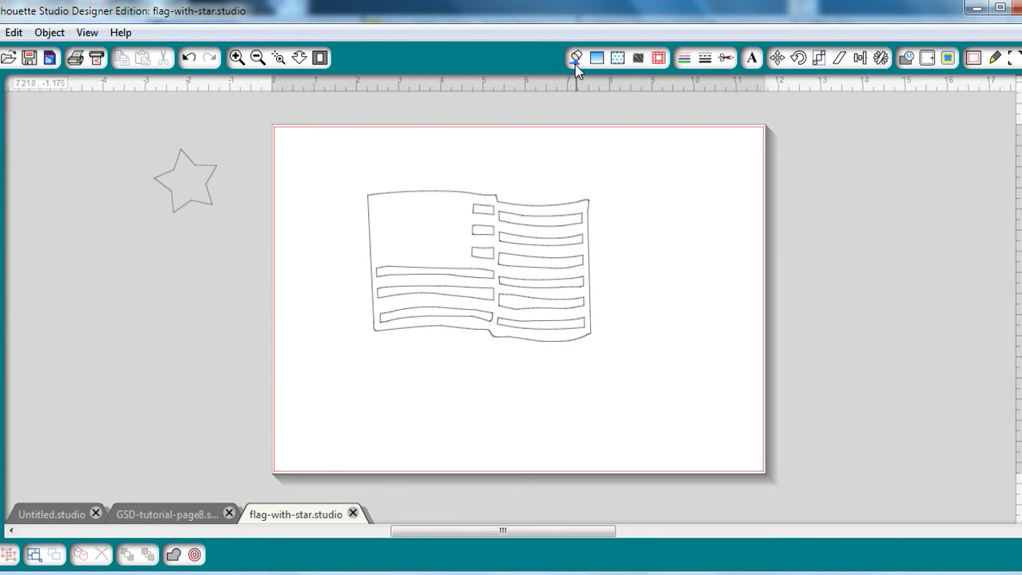
# - Fill the star white and the wavy striped flag outline solid red
pyautogui.click(575, 57)
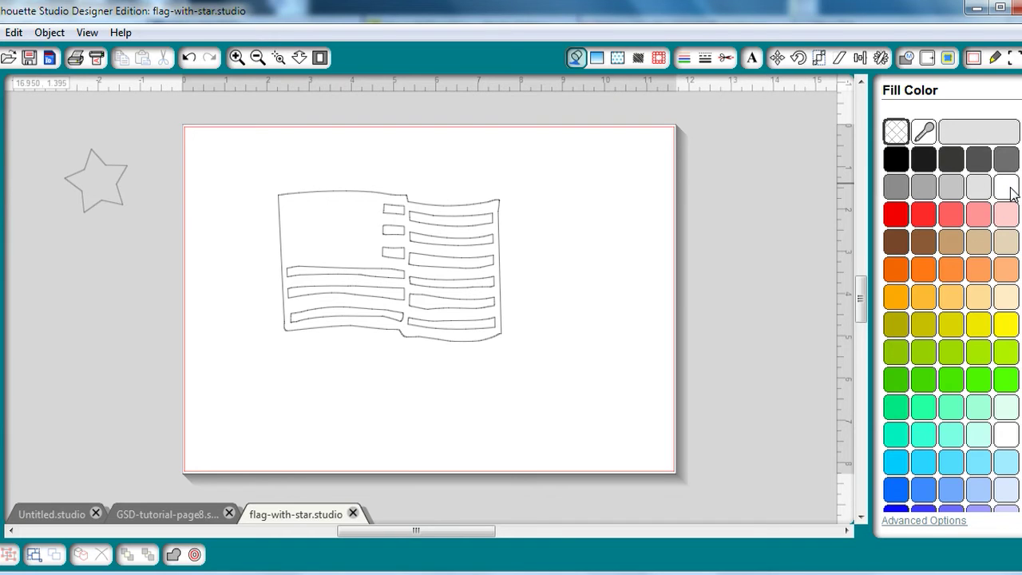
pyautogui.click(96, 178)
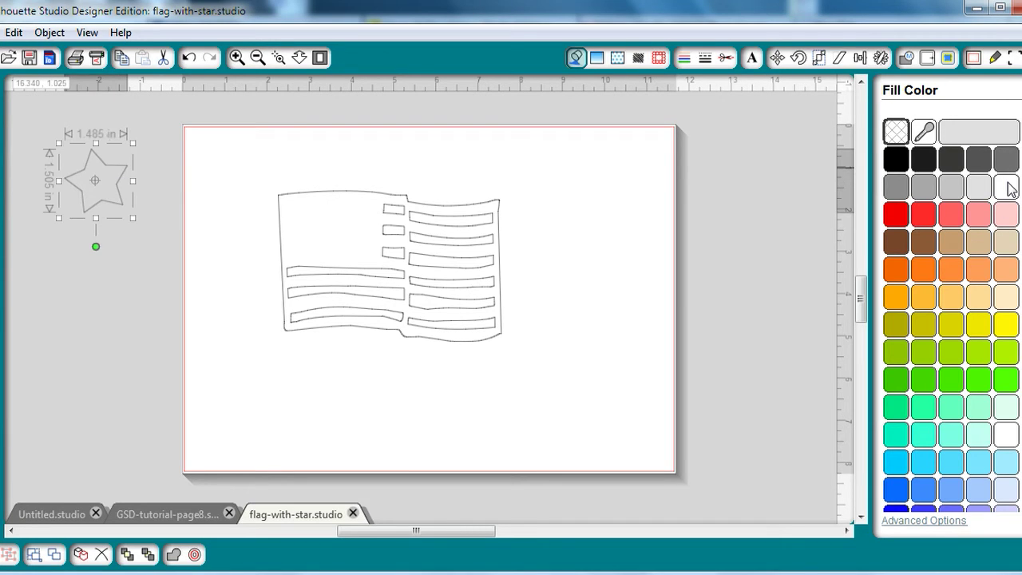
pyautogui.click(1006, 187)
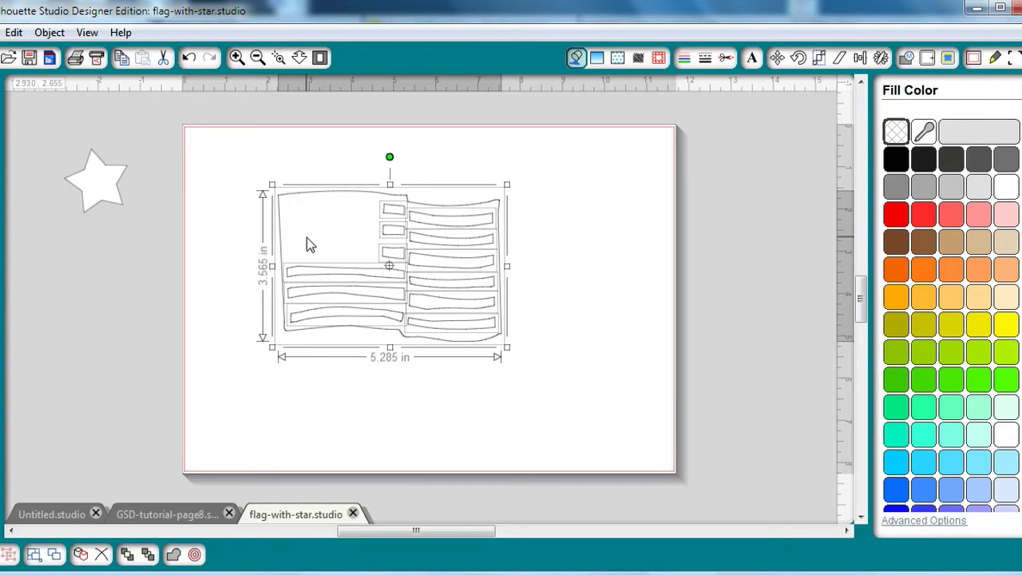
pyautogui.moveTo(562, 141)
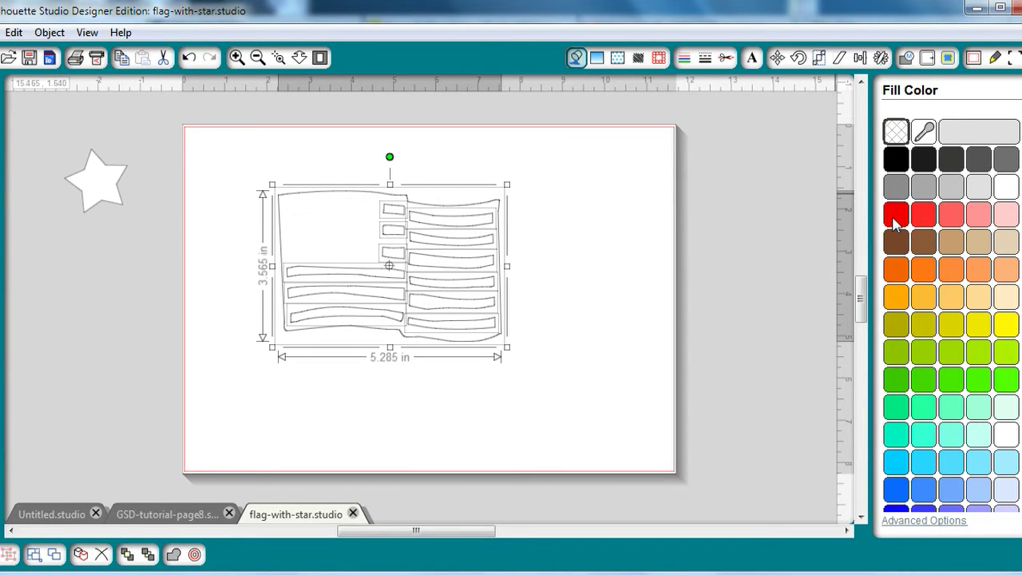
pyautogui.click(896, 214)
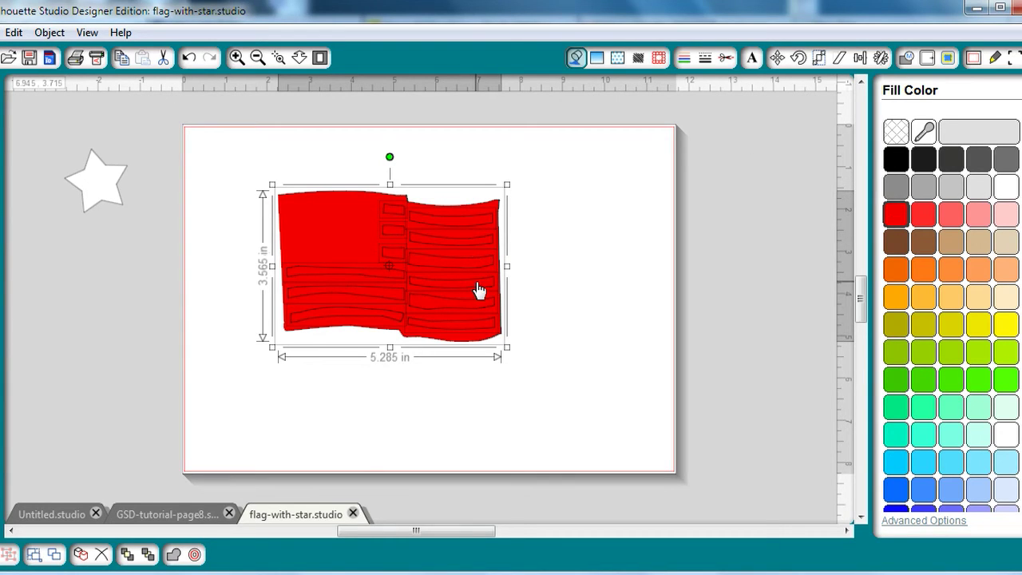
pyautogui.moveTo(438, 163)
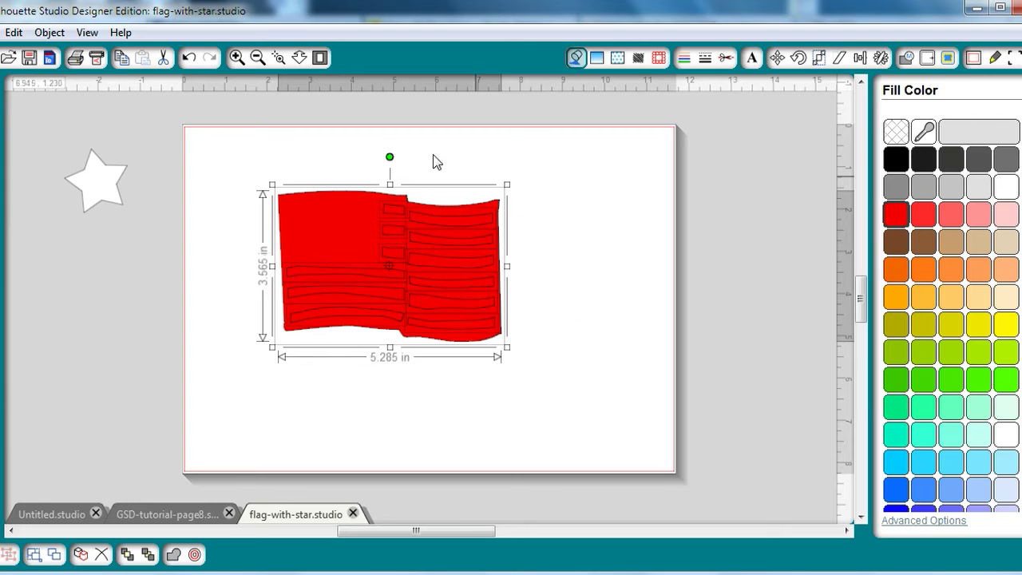
pyautogui.moveTo(515, 320)
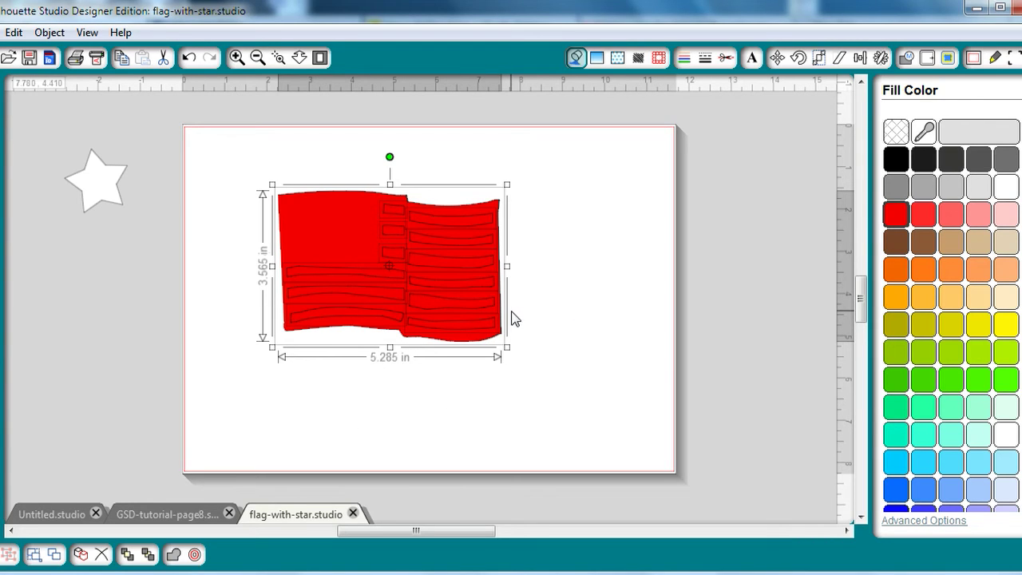
pyautogui.click(907, 58)
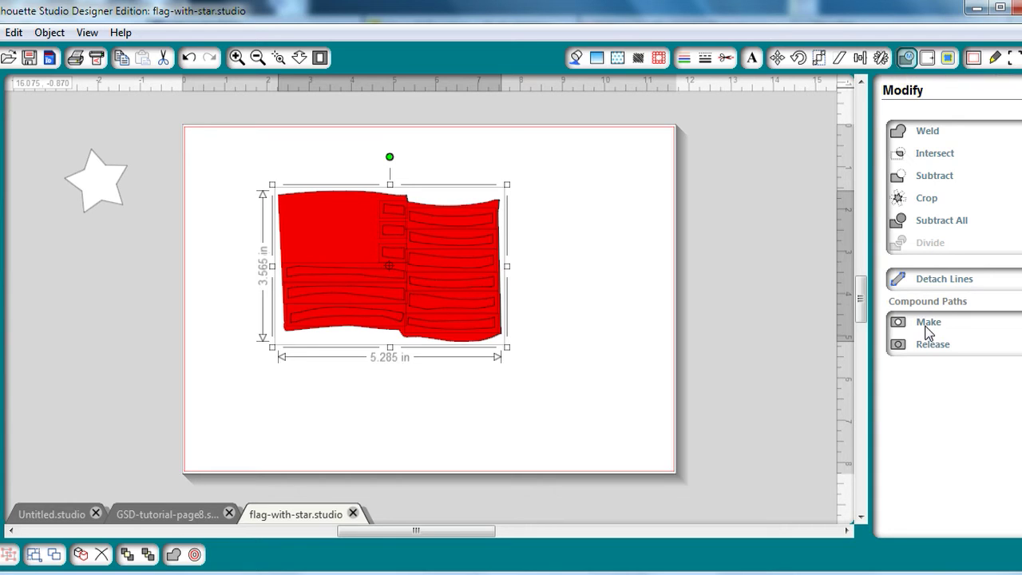
# - Make a compound path from the flag so its stripes and canton become cut-out gaps
pyautogui.click(930, 323)
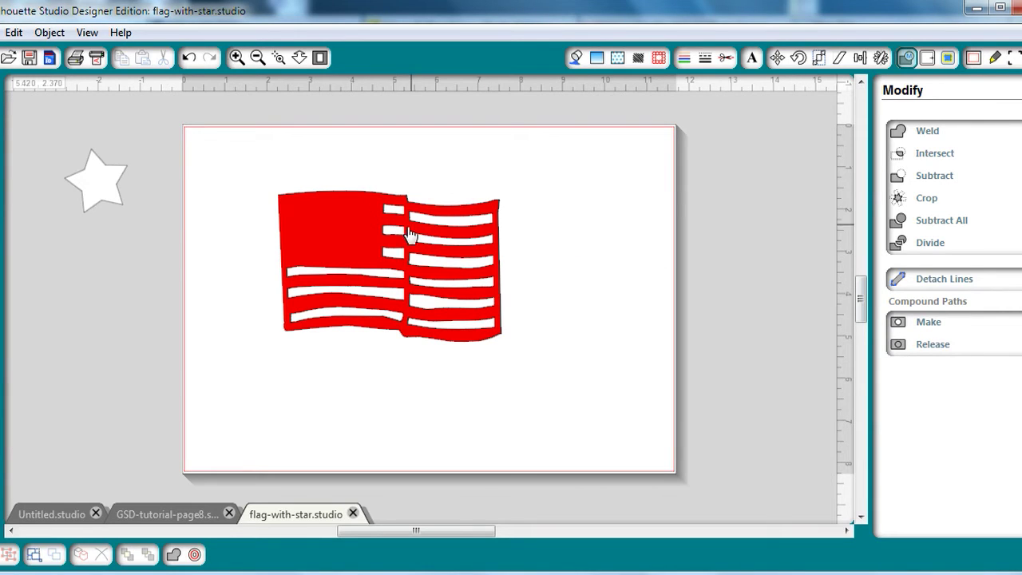
pyautogui.moveTo(419, 265)
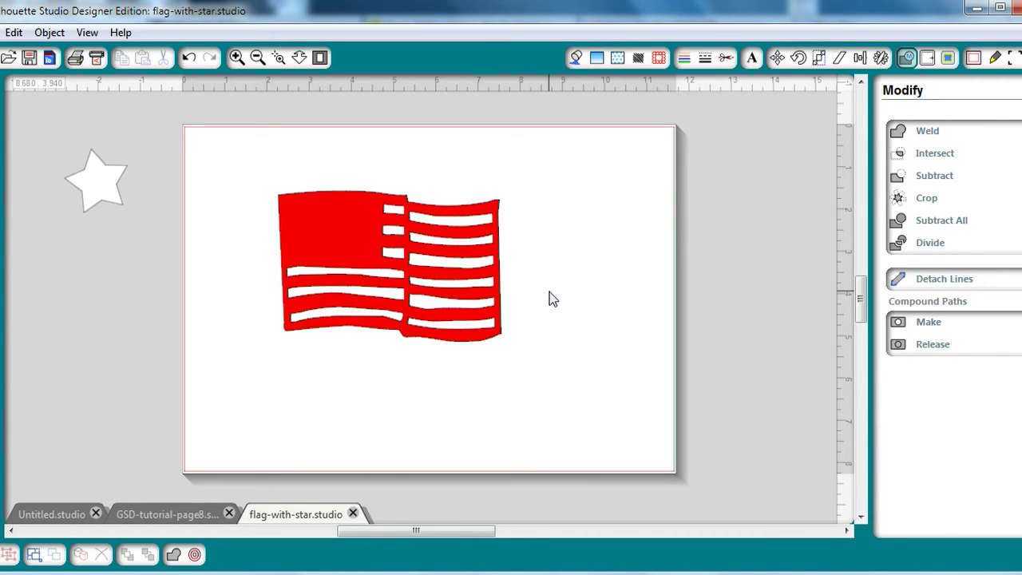
# - Trace the red flag's outer edge into a second flag shape and fill it gray
pyautogui.click(948, 58)
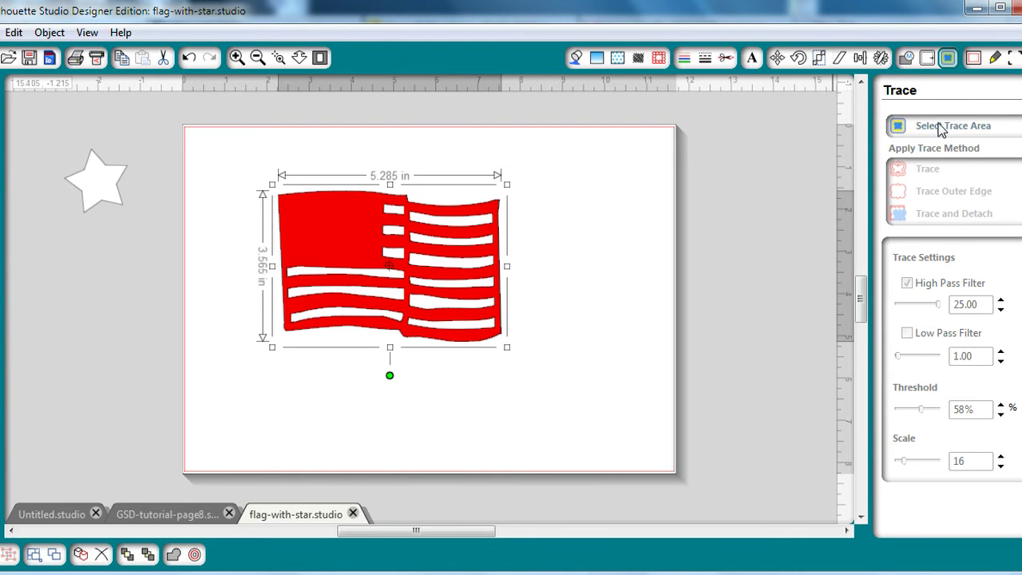
pyautogui.click(952, 125)
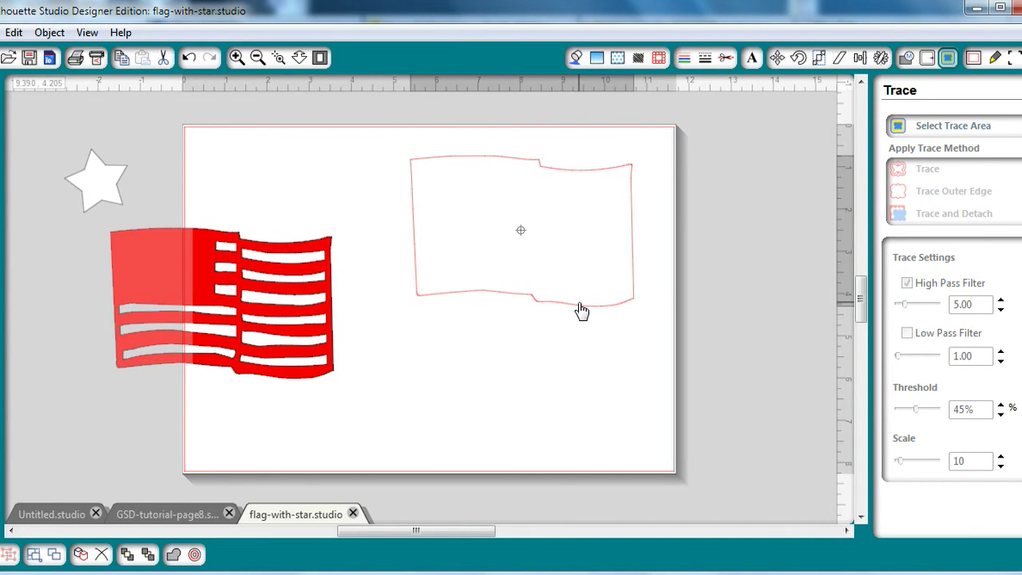
pyautogui.click(575, 58)
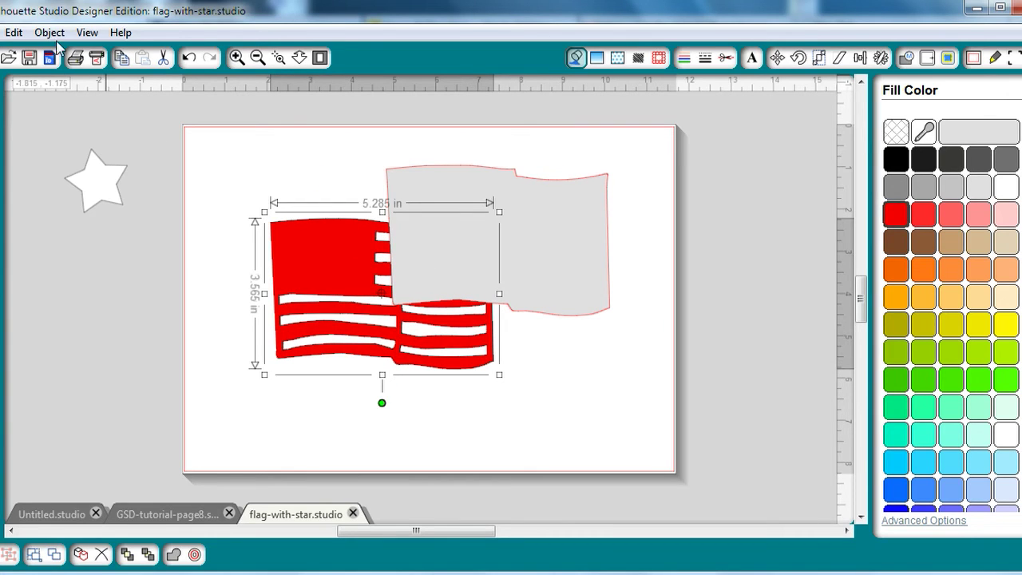
# - Send the gray flag to back, move the star off the page and set the flags apart
pyautogui.click(48, 32)
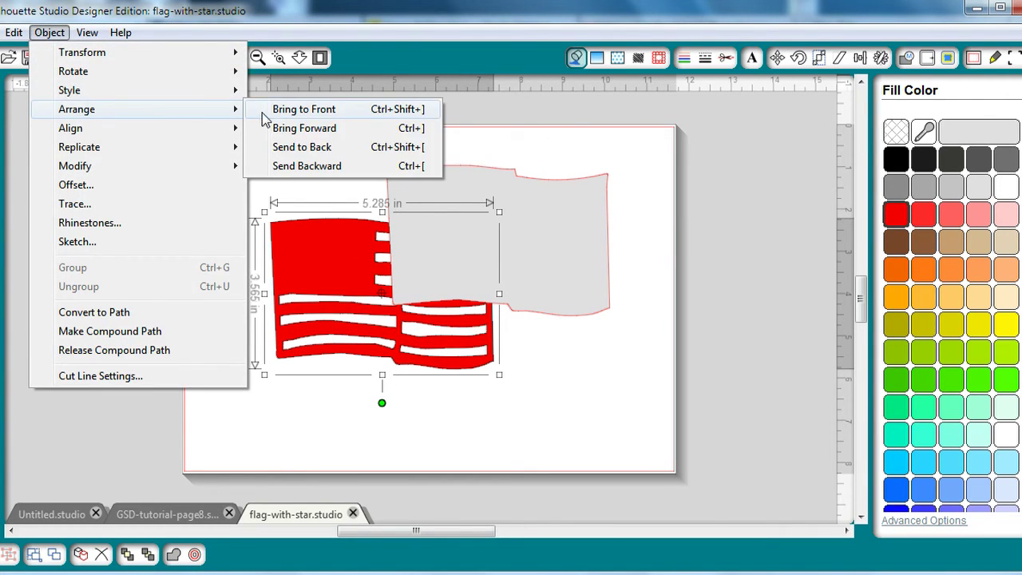
pyautogui.click(304, 108)
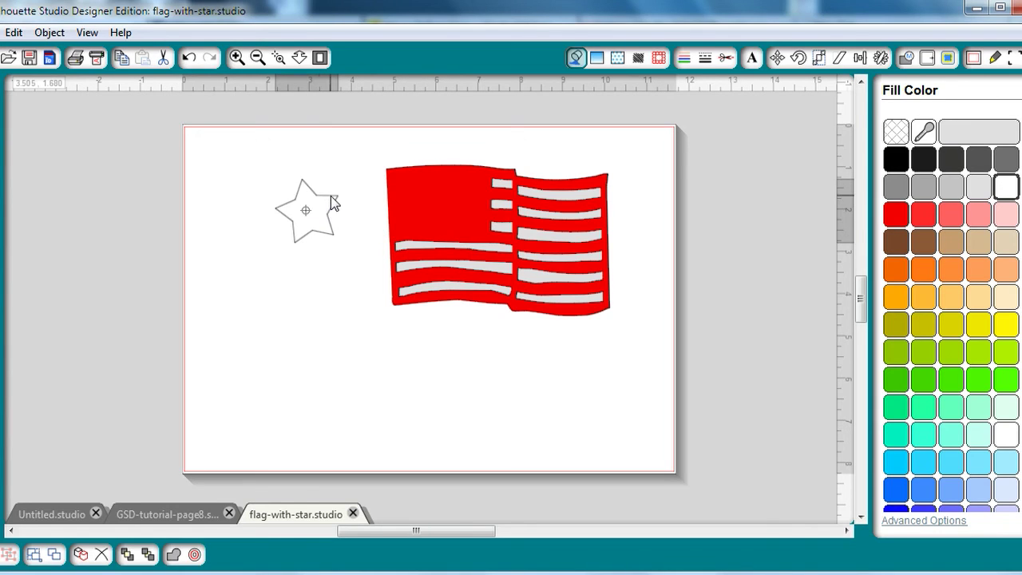
pyautogui.click(48, 32)
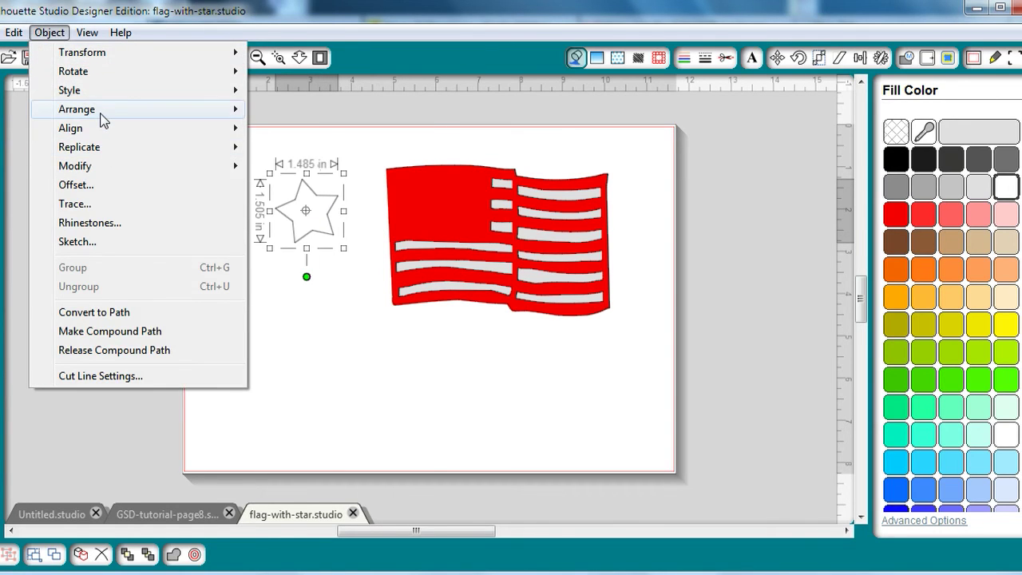
pyautogui.click(316, 235)
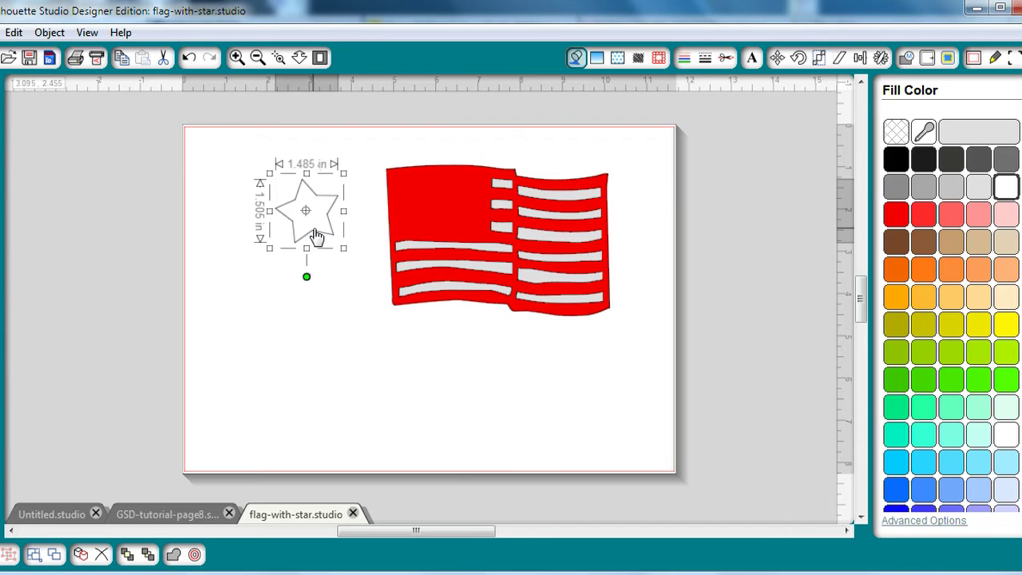
pyautogui.moveTo(307, 210); pyautogui.dragTo(111, 188)
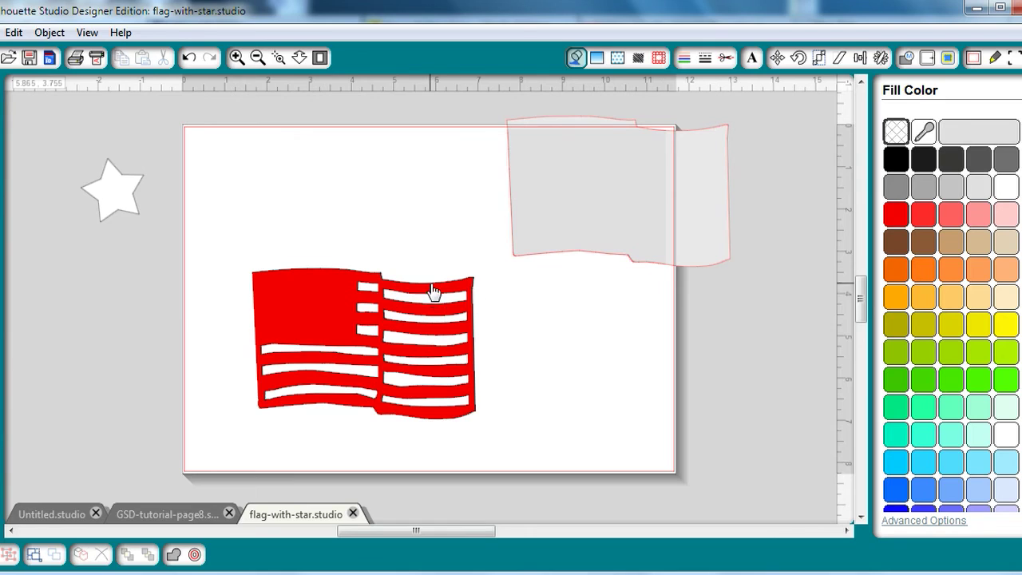
pyautogui.moveTo(434, 290); pyautogui.dragTo(355, 299)
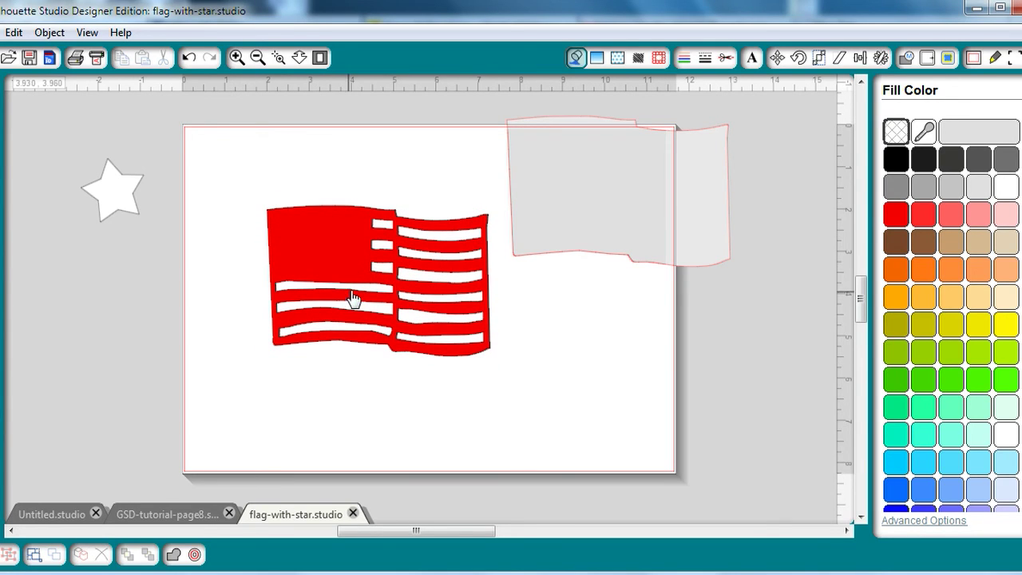
pyautogui.moveTo(252, 253)
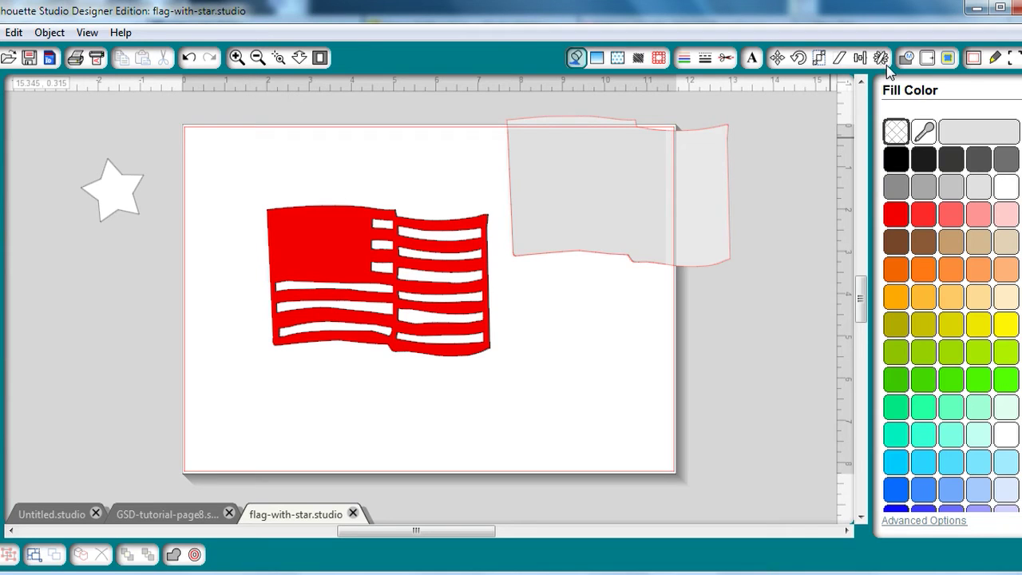
# - Trace the upper-left canton area with High Pass Filter off into its own rectangle
pyautogui.click(948, 58)
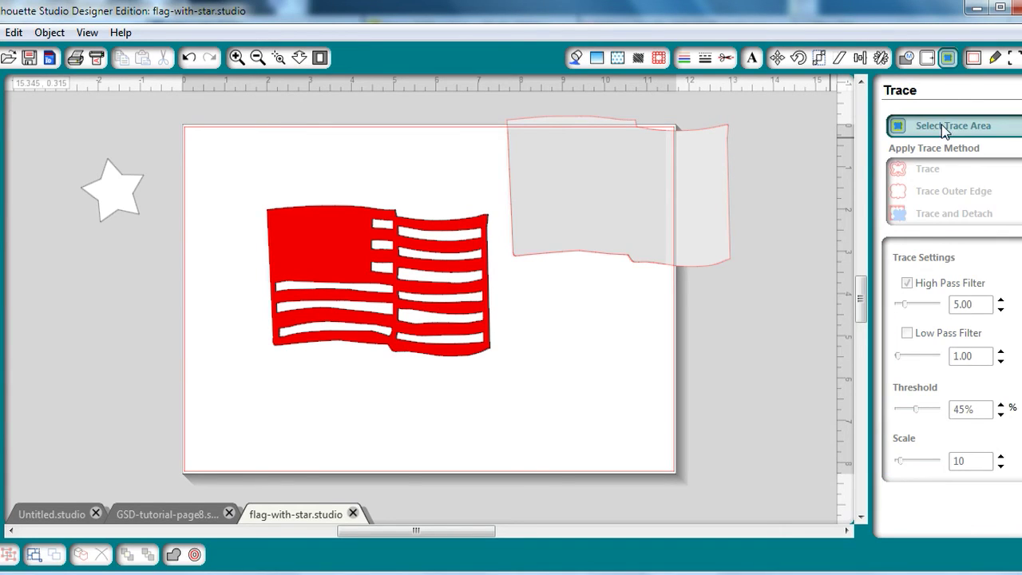
pyautogui.moveTo(247, 194); pyautogui.dragTo(305, 262)
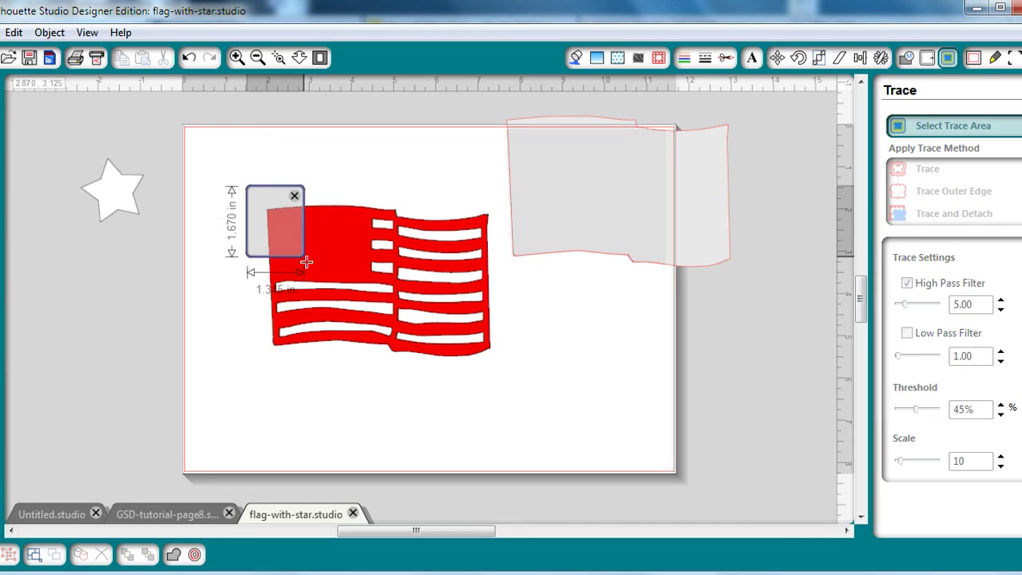
pyautogui.moveTo(307, 262); pyautogui.dragTo(368, 281)
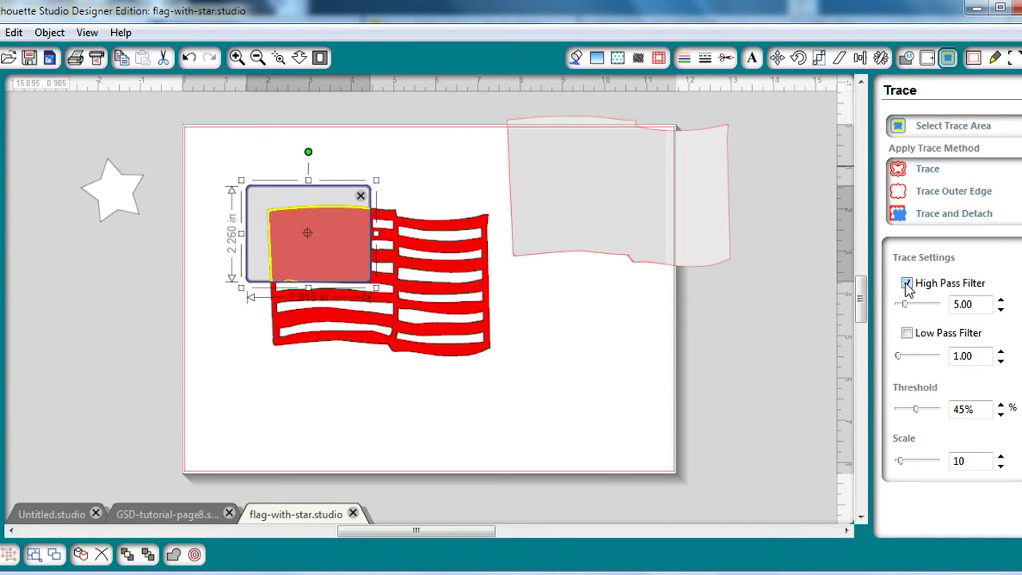
pyautogui.click(908, 284)
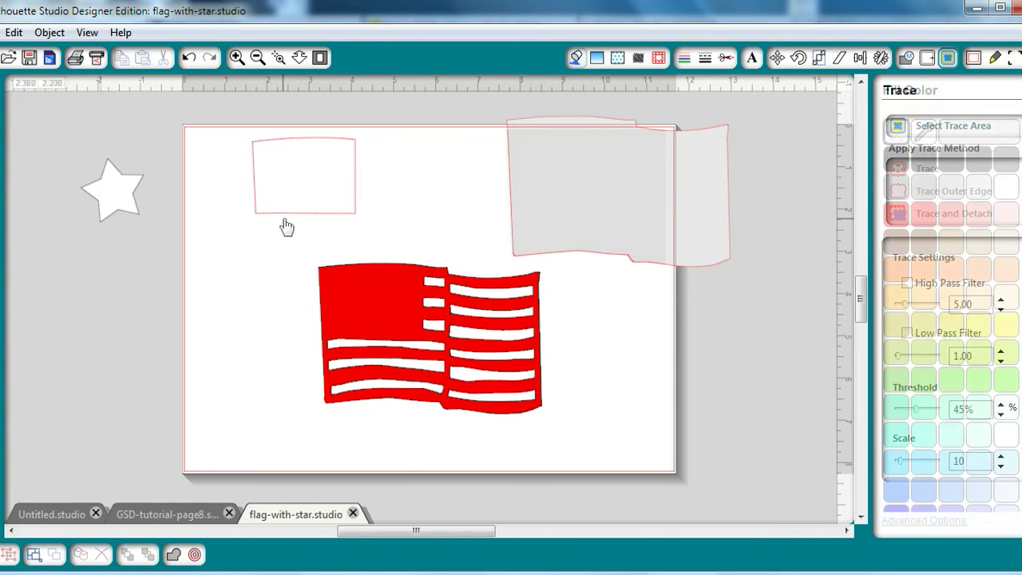
pyautogui.click(974, 57)
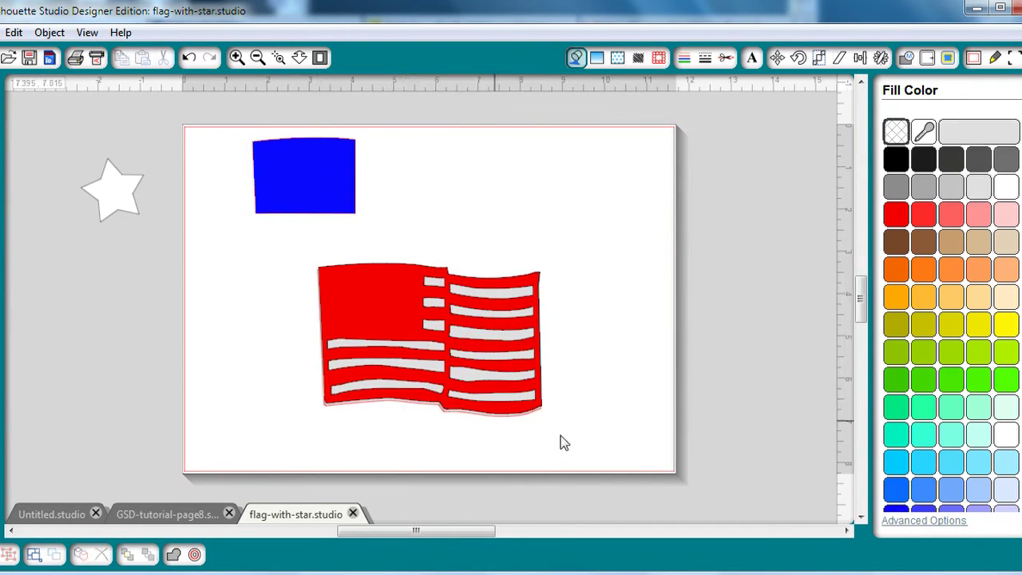
# - Select the red flag with the gray backing and align them using the Align panel
pyautogui.click(428, 335)
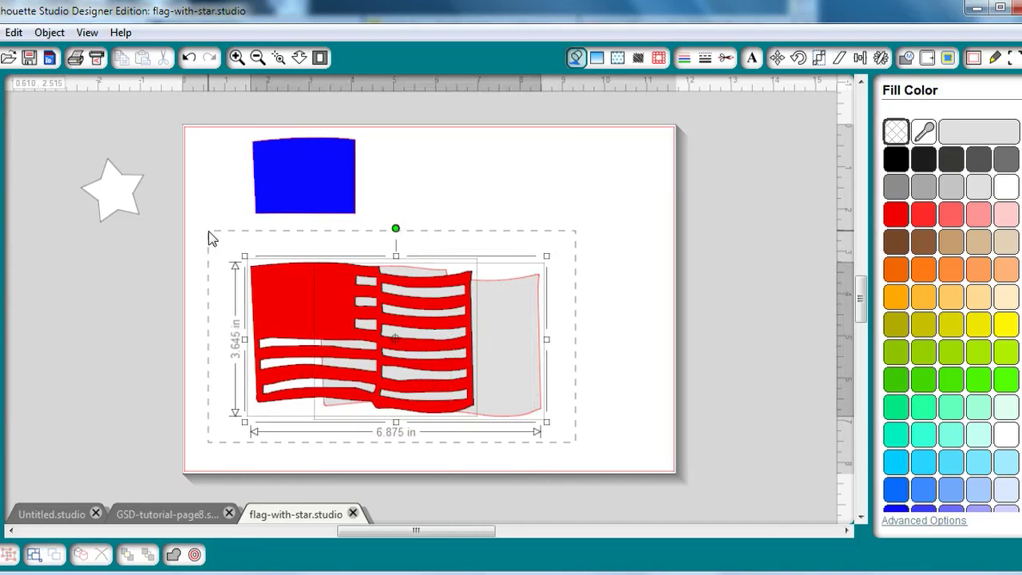
pyautogui.click(859, 58)
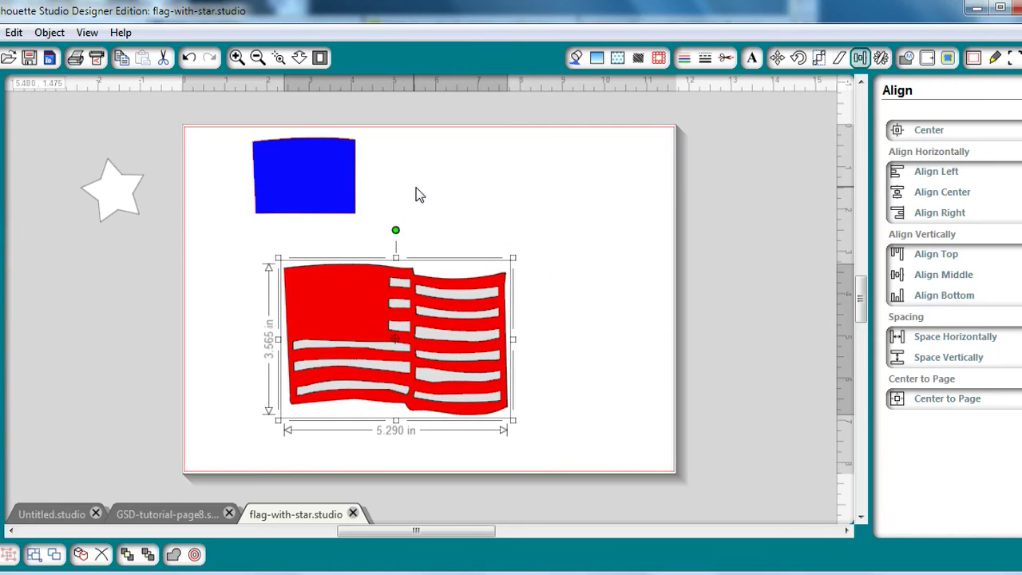
# - Move the blue square onto the canton, the star onto it, and bring the star to front
pyautogui.moveTo(303, 174); pyautogui.dragTo(335, 302)
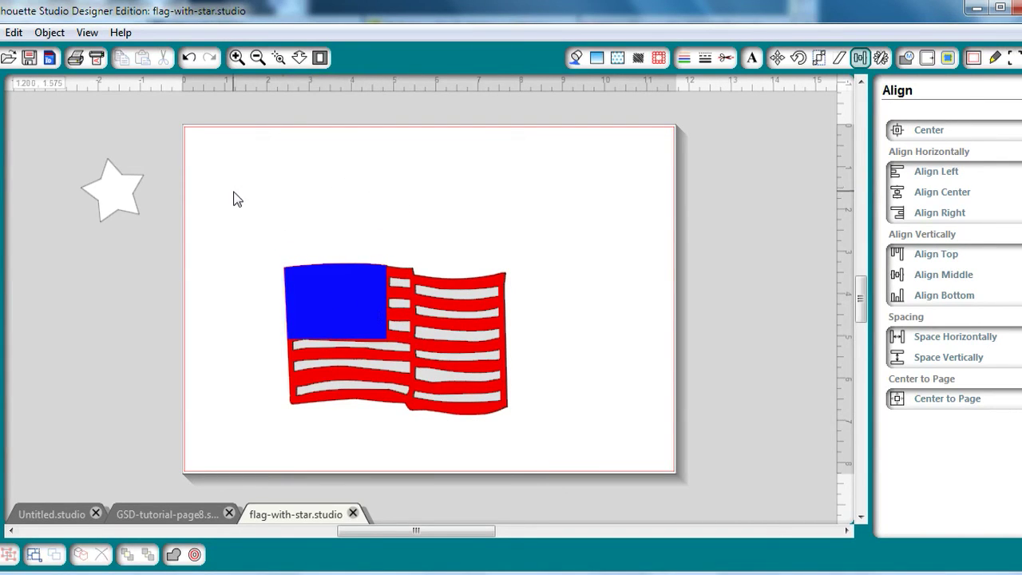
pyautogui.moveTo(112, 190); pyautogui.dragTo(286, 227)
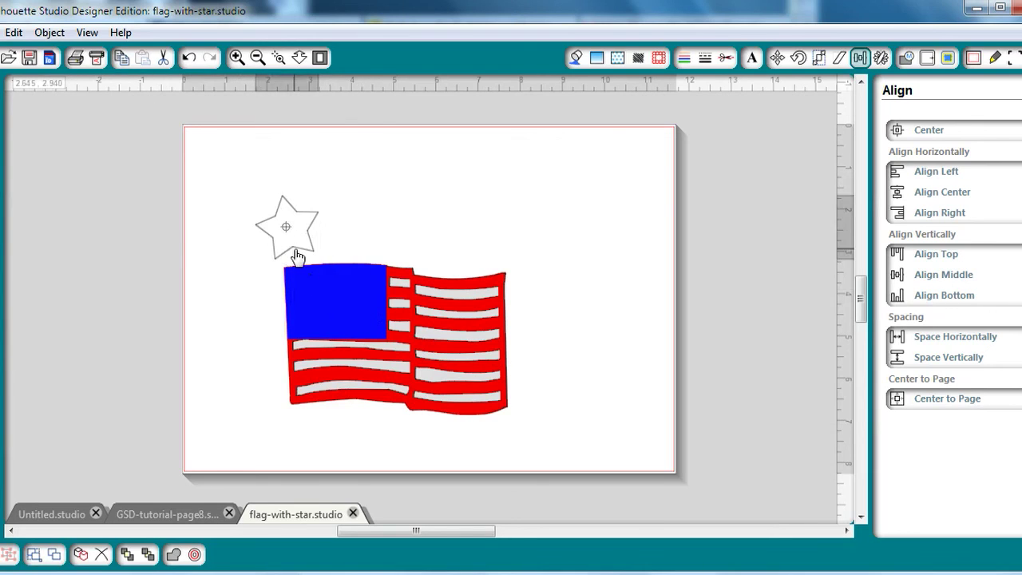
pyautogui.click(48, 32)
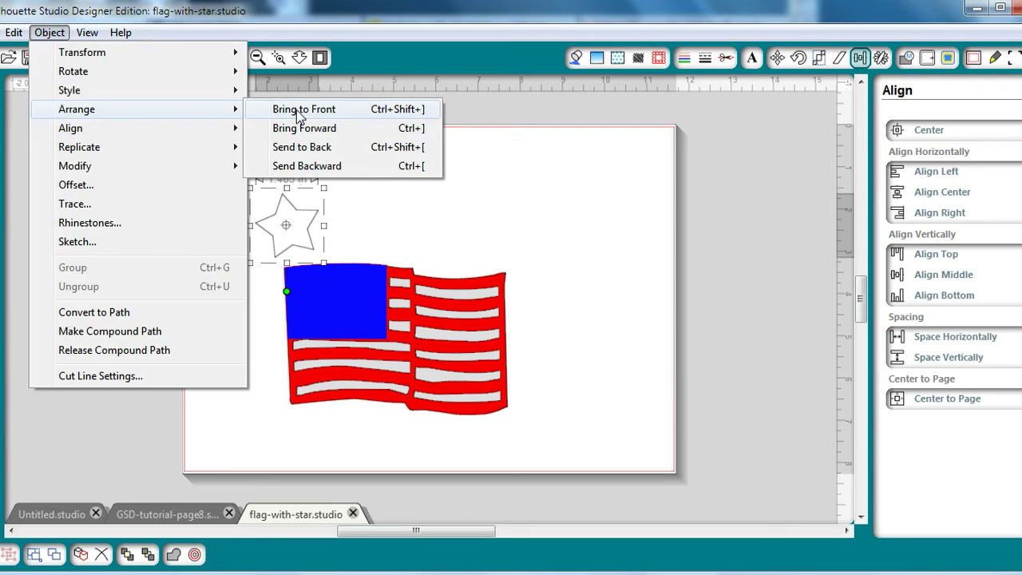
pyautogui.click(303, 109)
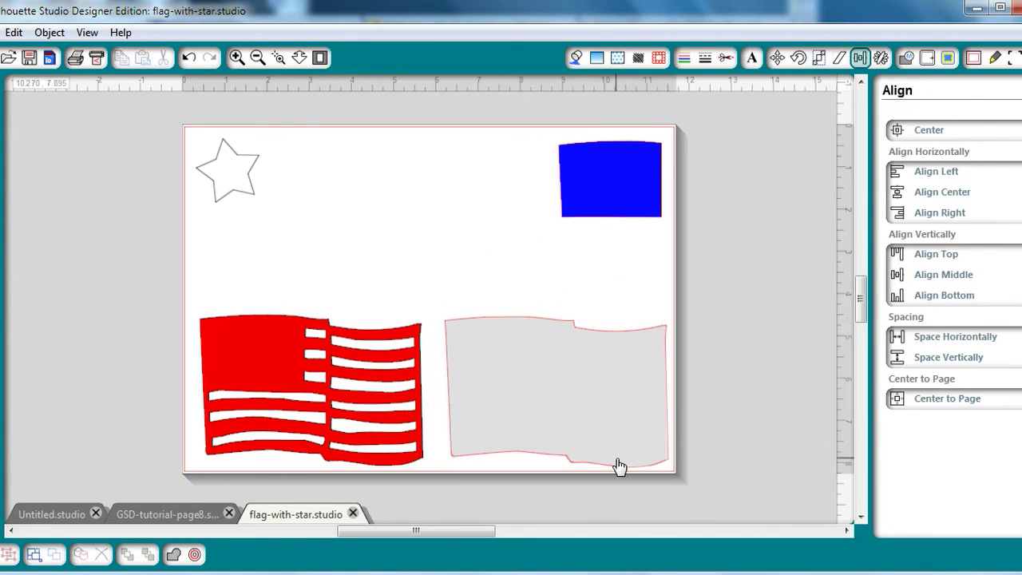
pyautogui.moveTo(697, 349)
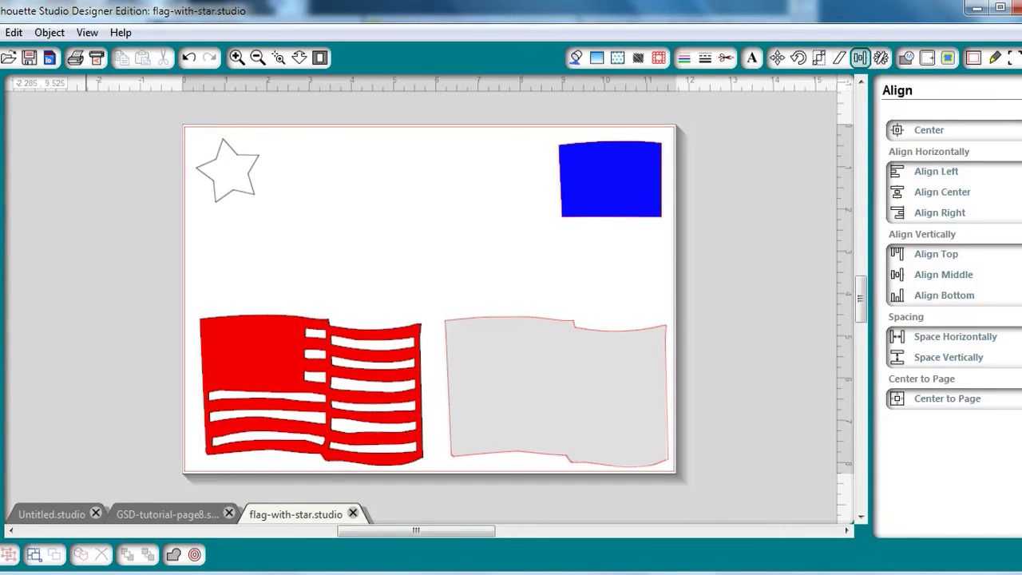
# - Switch to the GSD-tutorial-page8.studio document showing the thank-you page
pyautogui.click(166, 514)
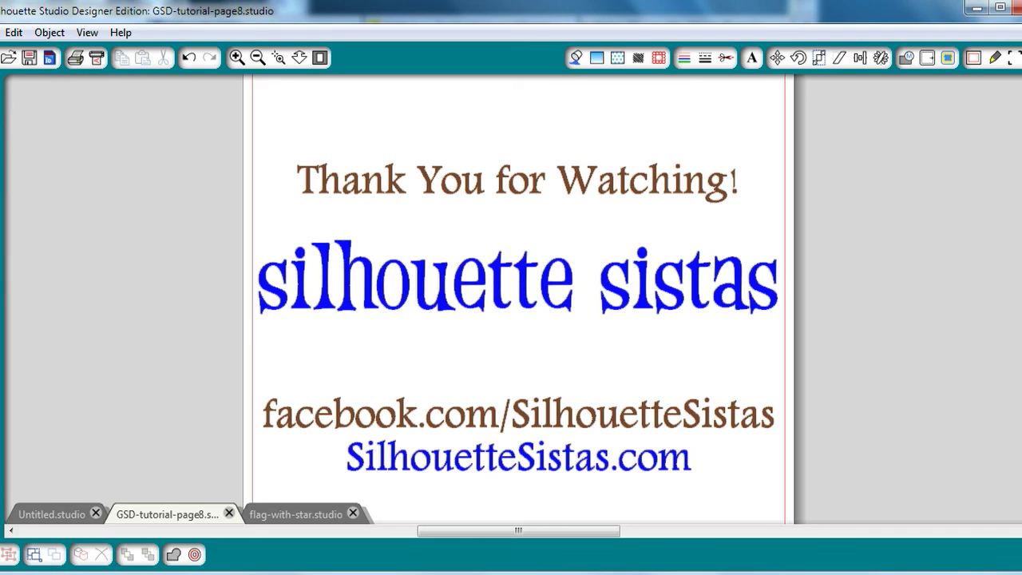